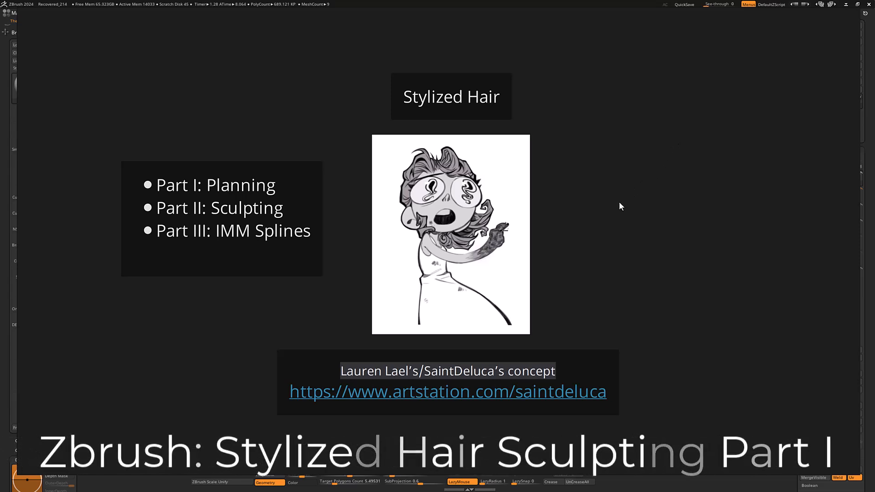
{"action": "mouse_move", "coordinate": [614, 214]}
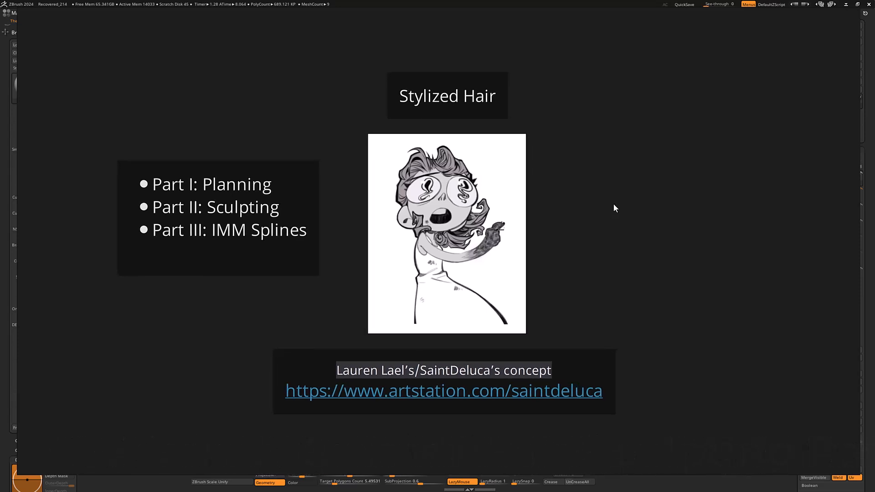
{"action": "mouse_move", "coordinate": [438, 387]}
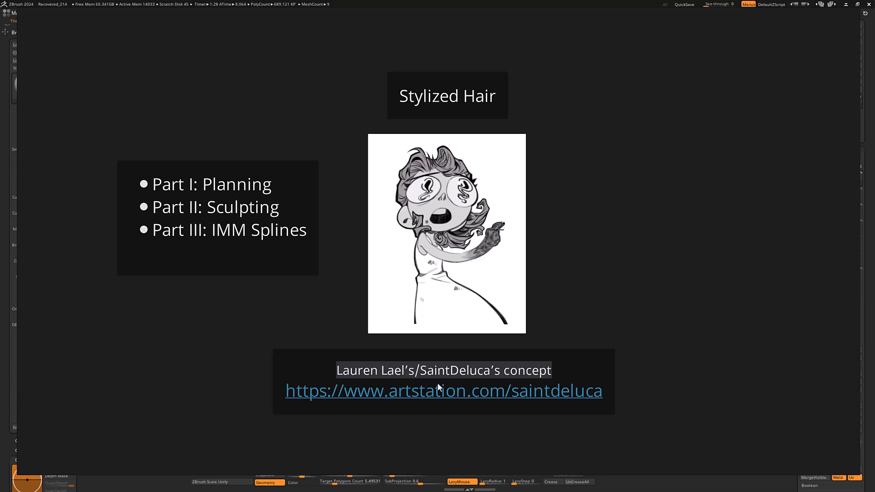
{"action": "mouse_move", "coordinate": [524, 262]}
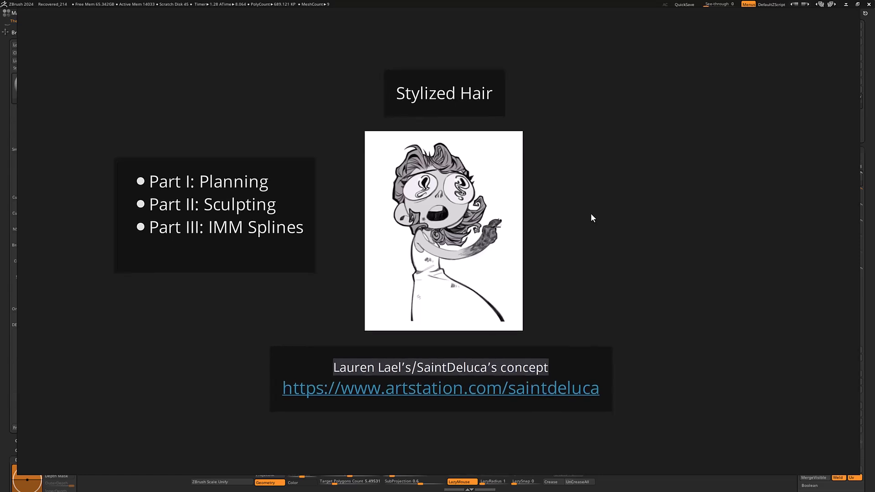
{"action": "mouse_move", "coordinate": [606, 220]}
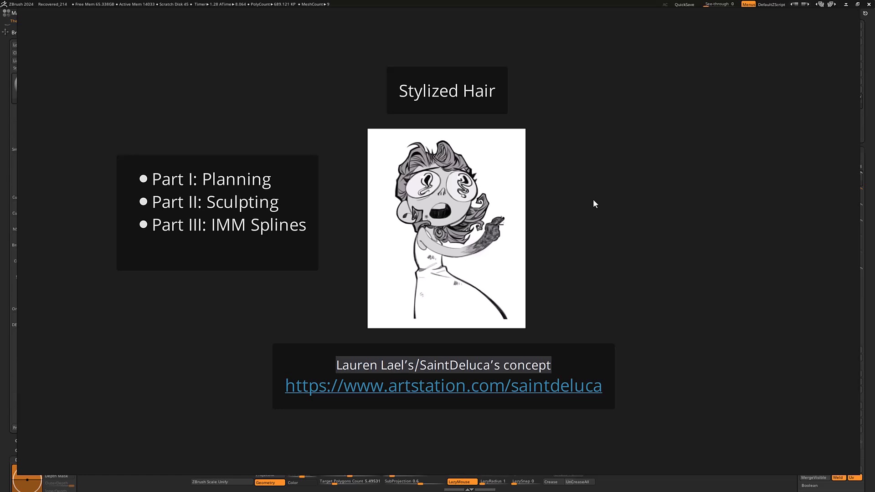
{"action": "mouse_move", "coordinate": [592, 199]}
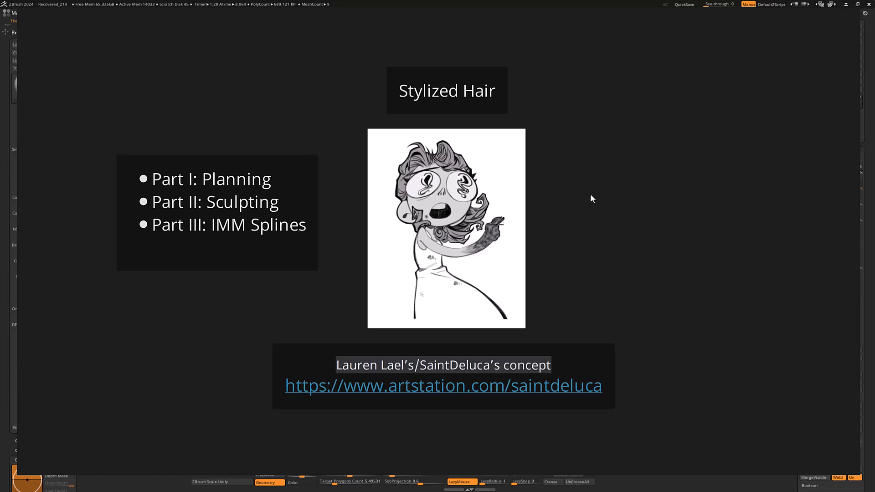
{"action": "mouse_move", "coordinate": [565, 175]}
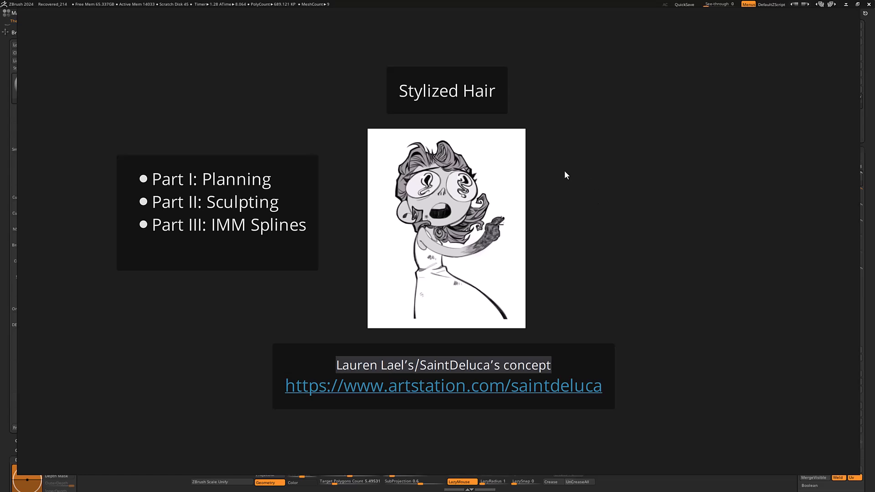
{"action": "mouse_move", "coordinate": [530, 173]}
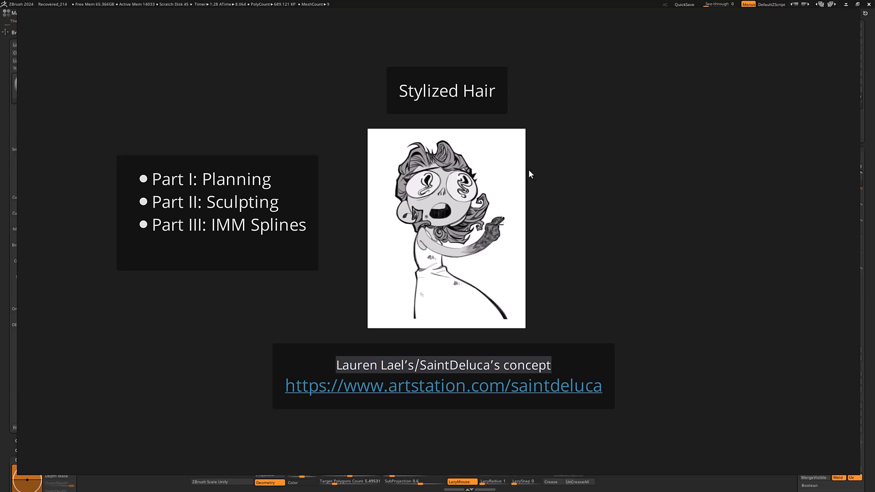
{"action": "mouse_move", "coordinate": [563, 176]}
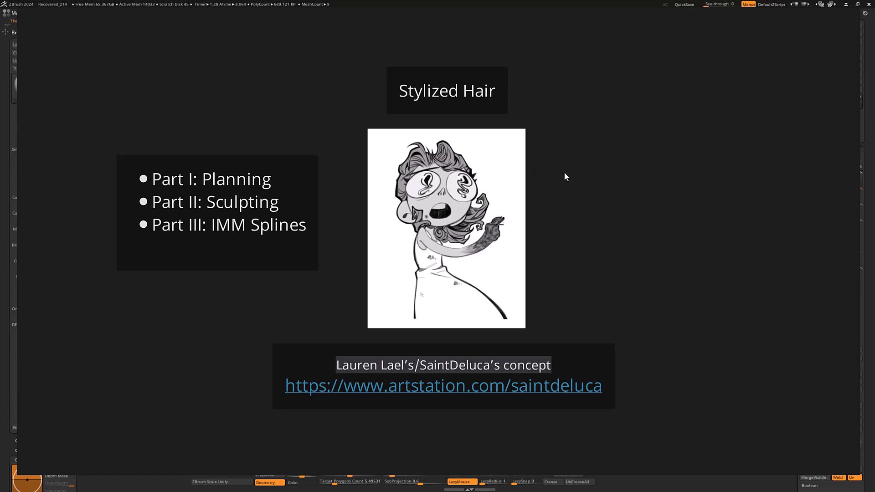
{"action": "mouse_move", "coordinate": [570, 160]}
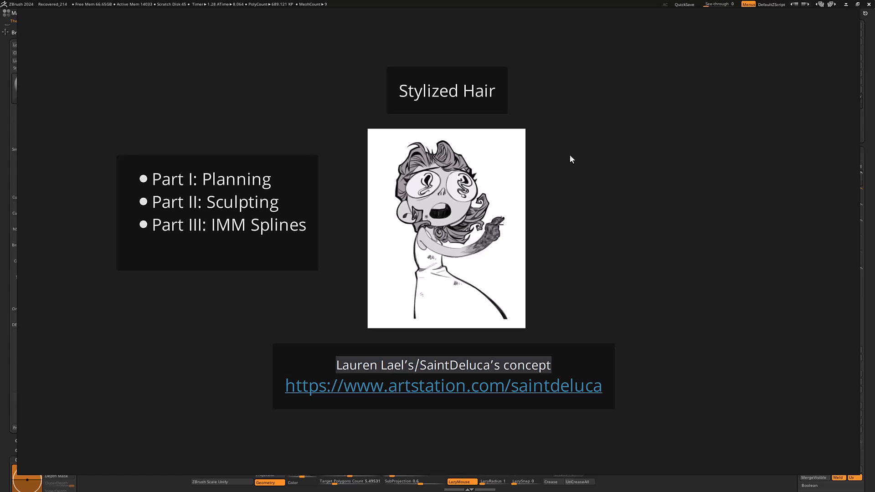
{"action": "mouse_move", "coordinate": [464, 169]}
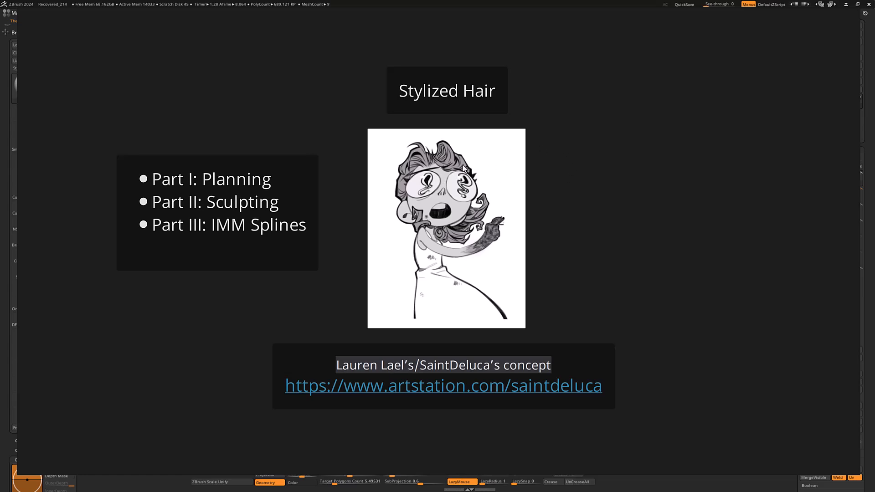
{"action": "mouse_move", "coordinate": [584, 213]}
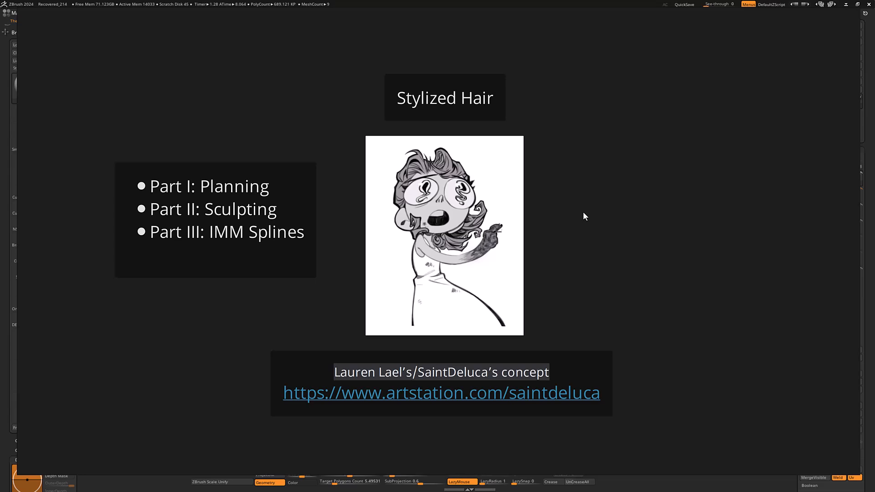
{"action": "mouse_move", "coordinate": [591, 208]}
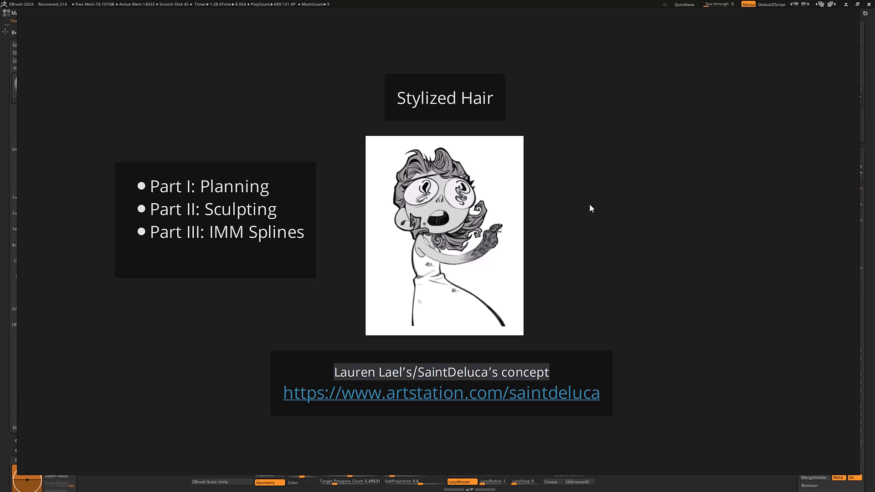
{"action": "mouse_move", "coordinate": [659, 180]}
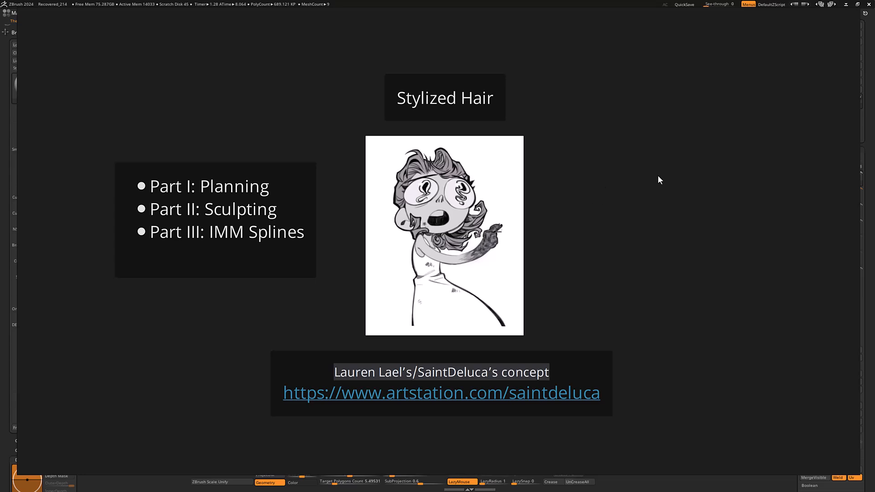
{"action": "mouse_move", "coordinate": [440, 228]}
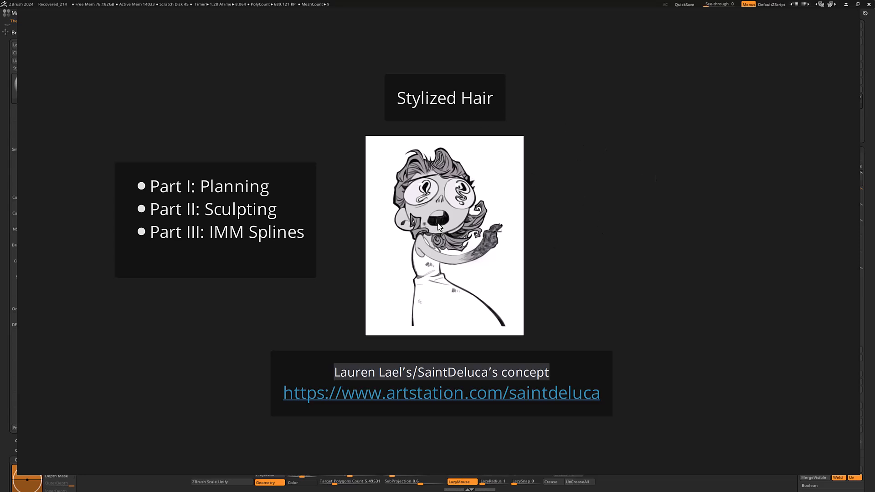
{"action": "mouse_move", "coordinate": [446, 199]}
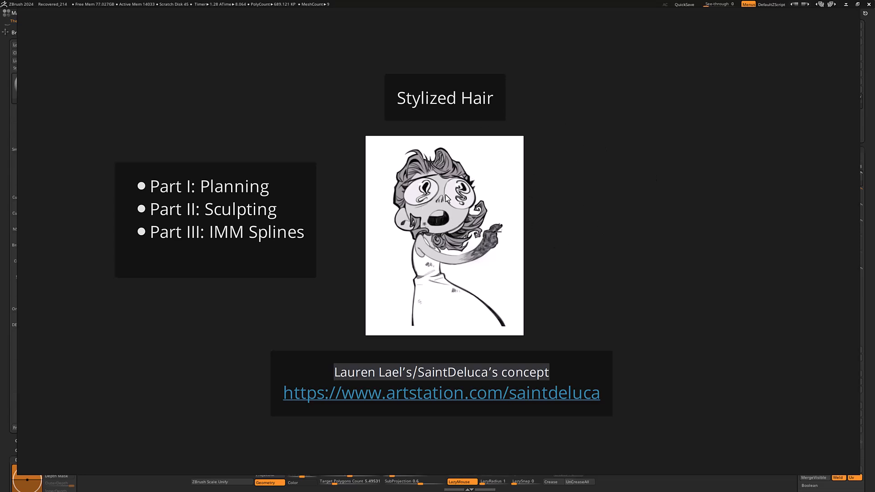
{"action": "mouse_move", "coordinate": [621, 206]}
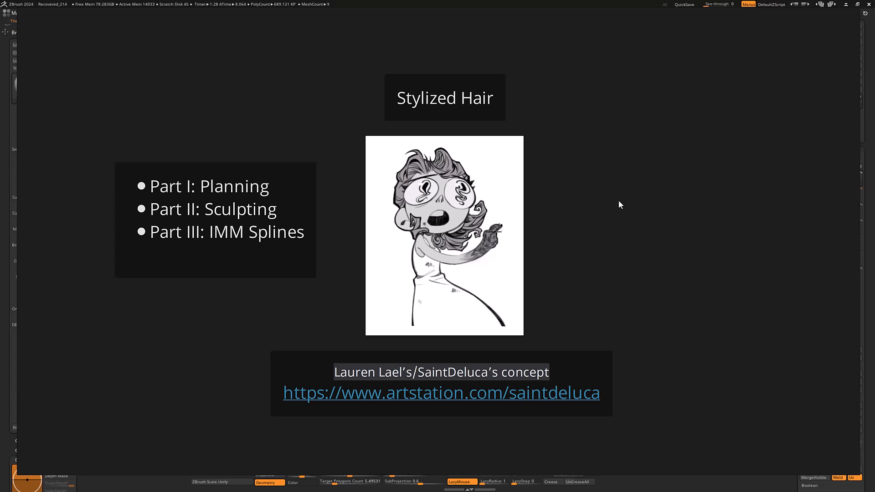
{"action": "mouse_move", "coordinate": [595, 206]}
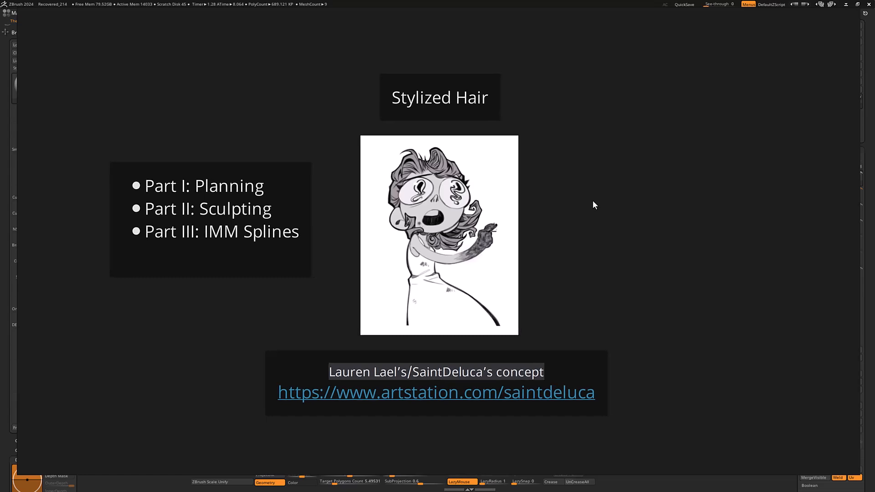
{"action": "mouse_move", "coordinate": [245, 203]}
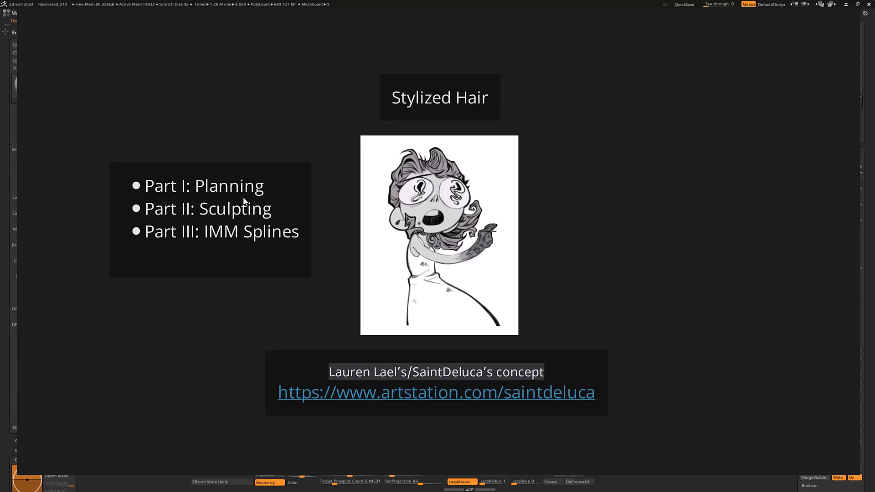
{"action": "mouse_move", "coordinate": [248, 209]}
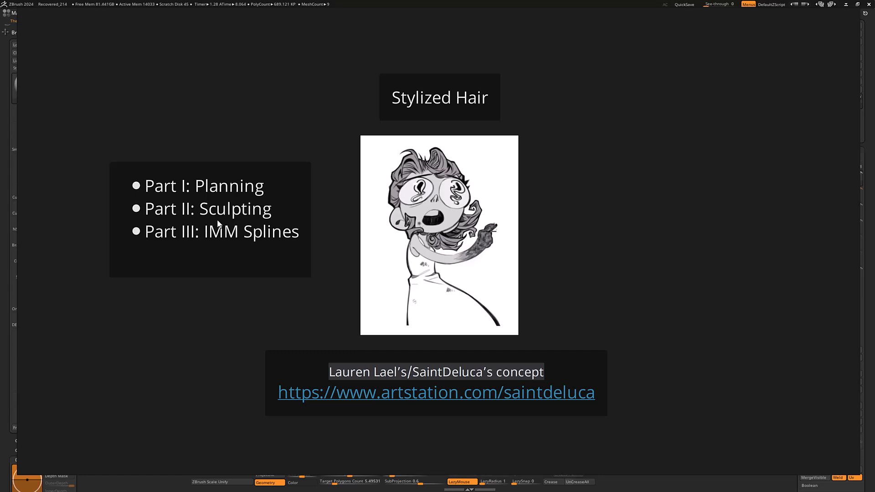
{"action": "mouse_move", "coordinate": [250, 224]}
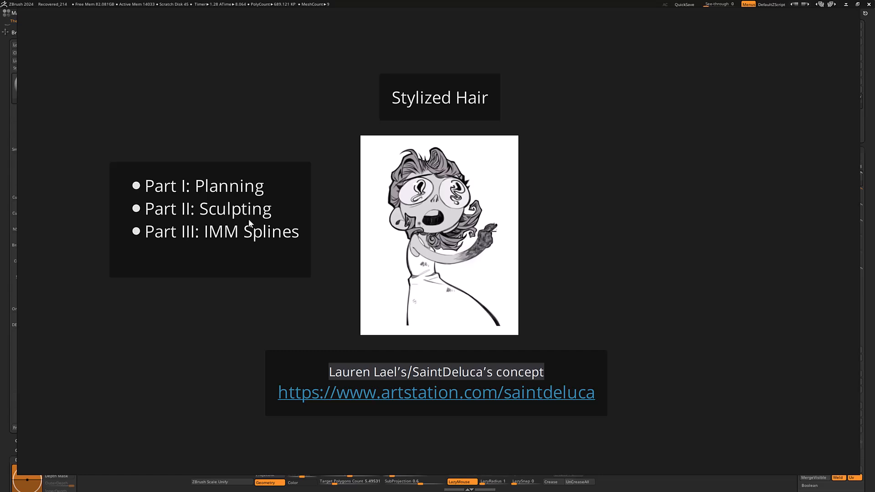
{"action": "mouse_move", "coordinate": [249, 251]}
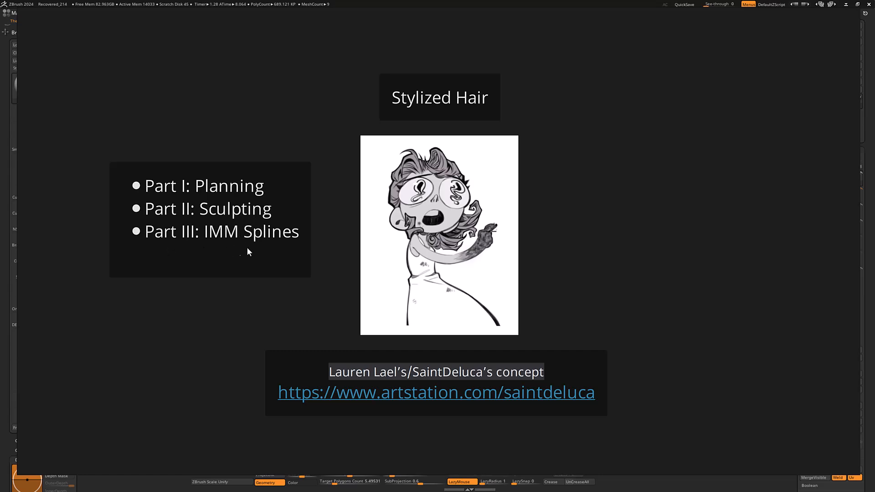
{"action": "mouse_move", "coordinate": [223, 246]}
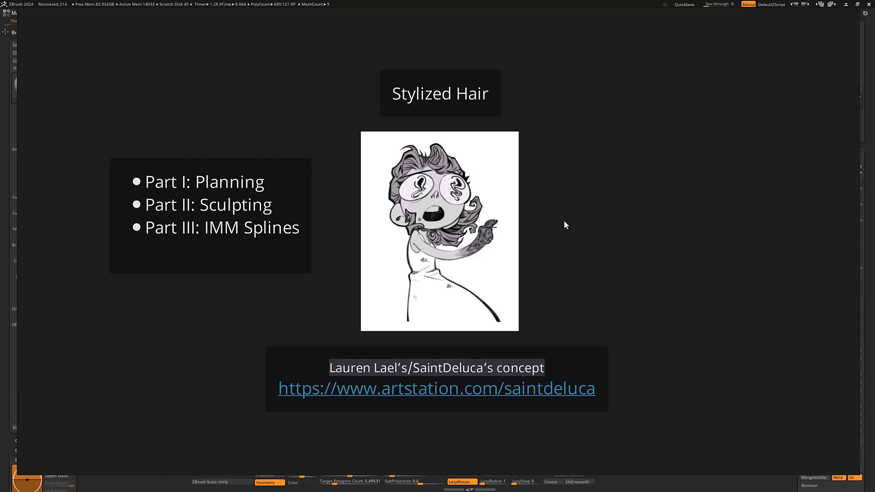
{"action": "mouse_move", "coordinate": [249, 244]}
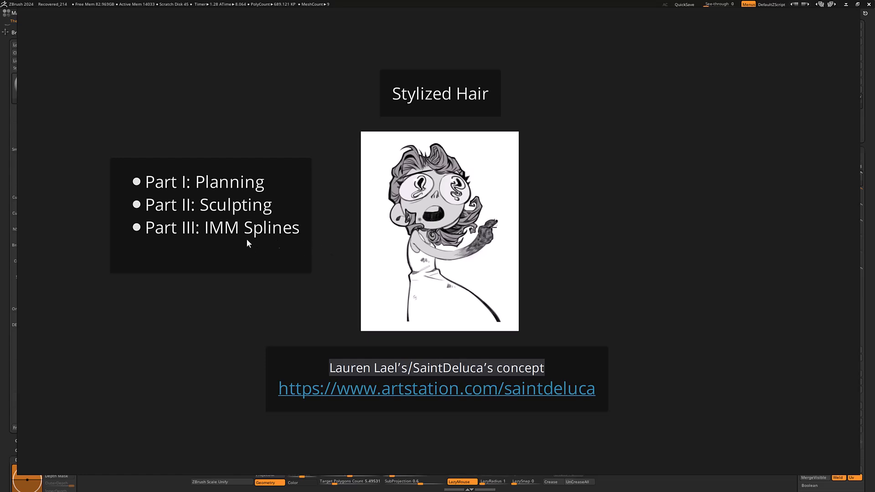
{"action": "mouse_move", "coordinate": [544, 255]}
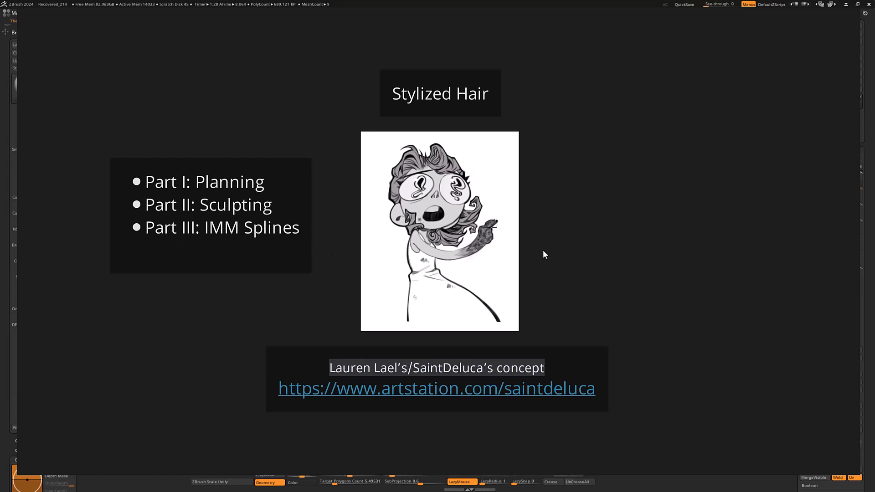
{"action": "mouse_move", "coordinate": [602, 245]}
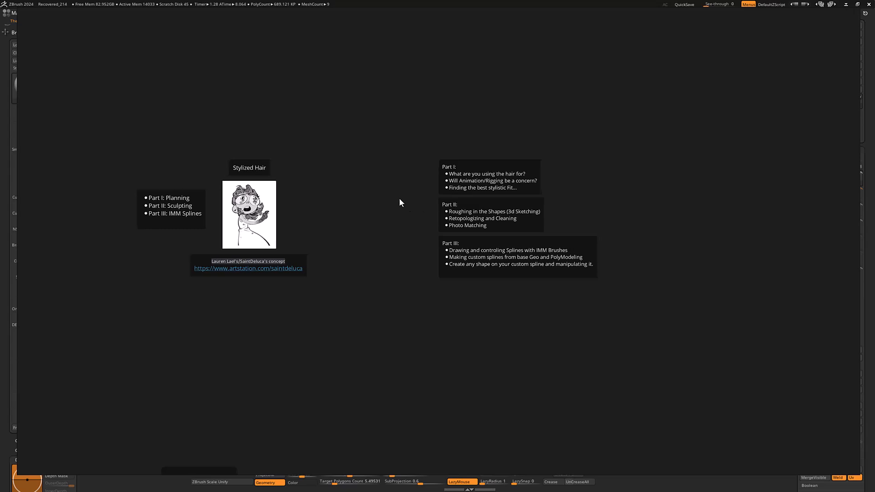
- Scroll the canvas from the Part I/II/III outline toward the Stylized Hair slide
{"action": "scroll", "scroll_direction": "up", "scroll_amount": 3}
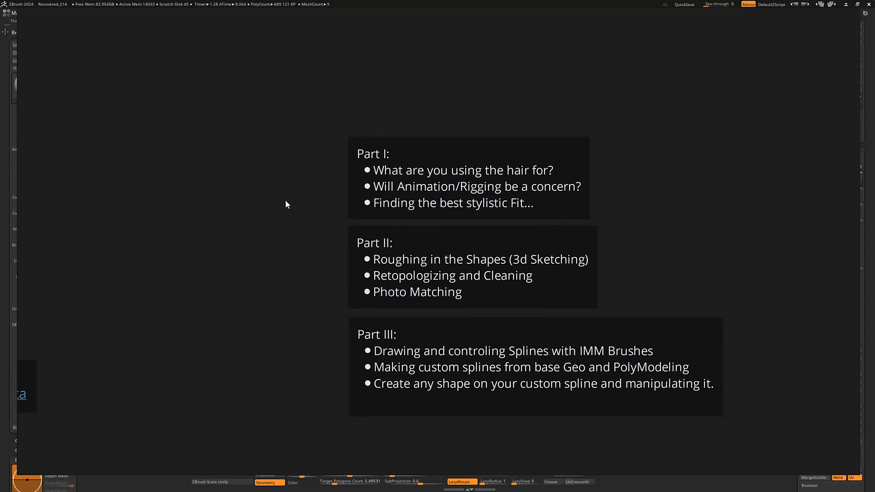
{"action": "mouse_move", "coordinate": [295, 199]}
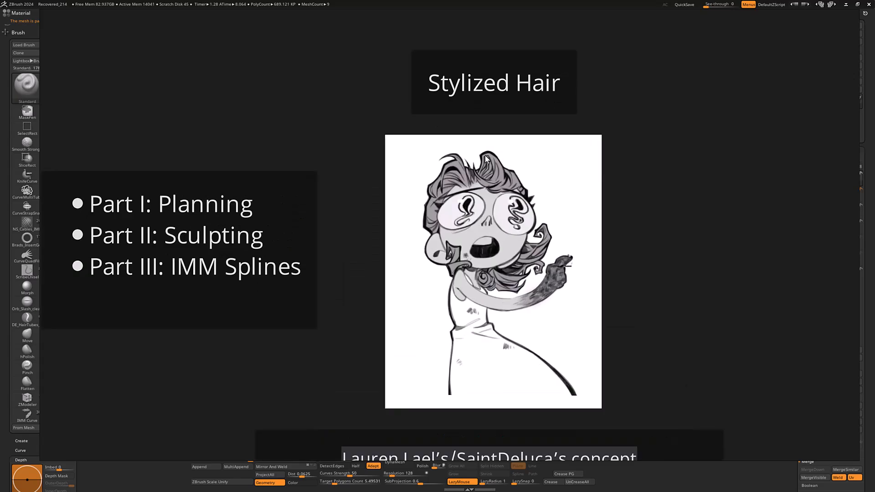
{"action": "mouse_move", "coordinate": [489, 190]}
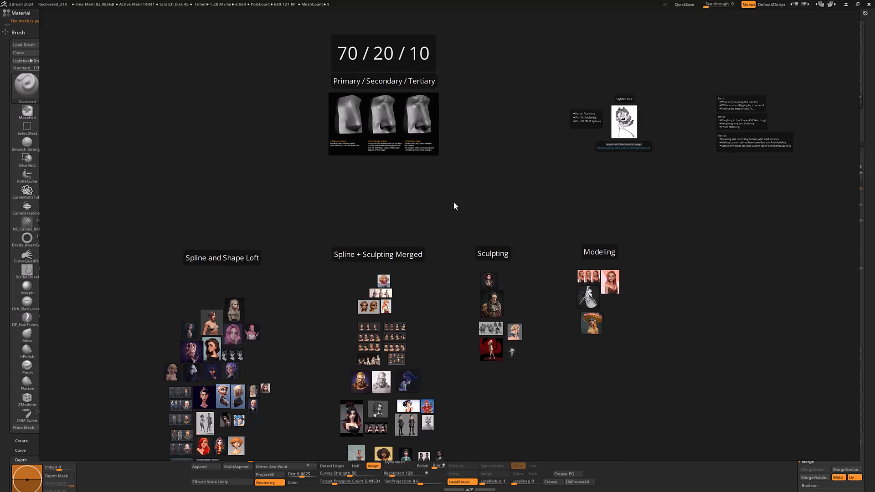
{"action": "mouse_move", "coordinate": [469, 204]}
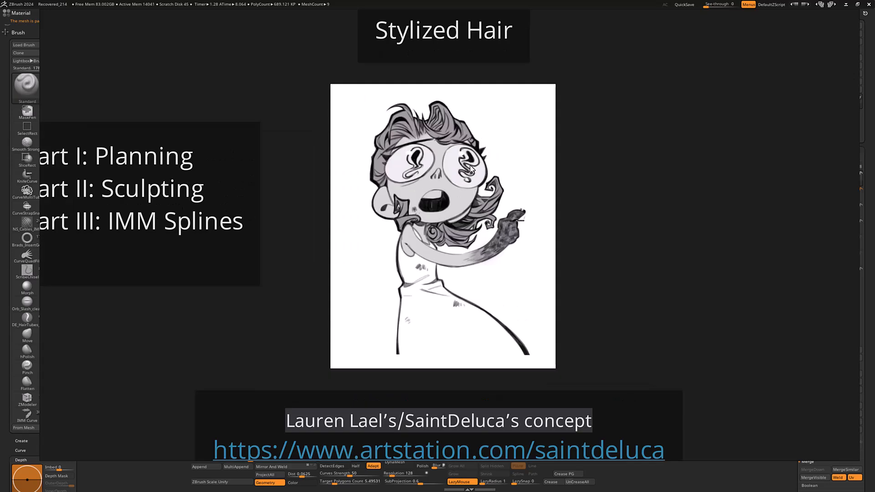
{"action": "mouse_move", "coordinate": [470, 187]}
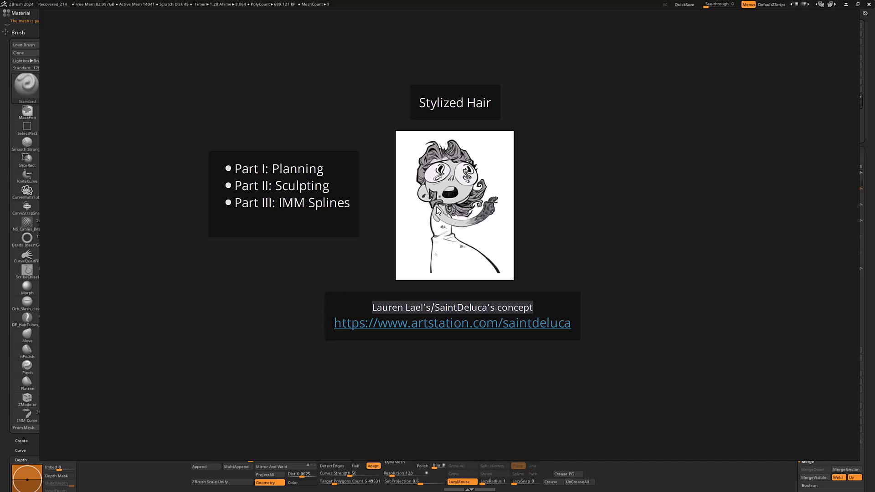
{"action": "mouse_move", "coordinate": [296, 281]}
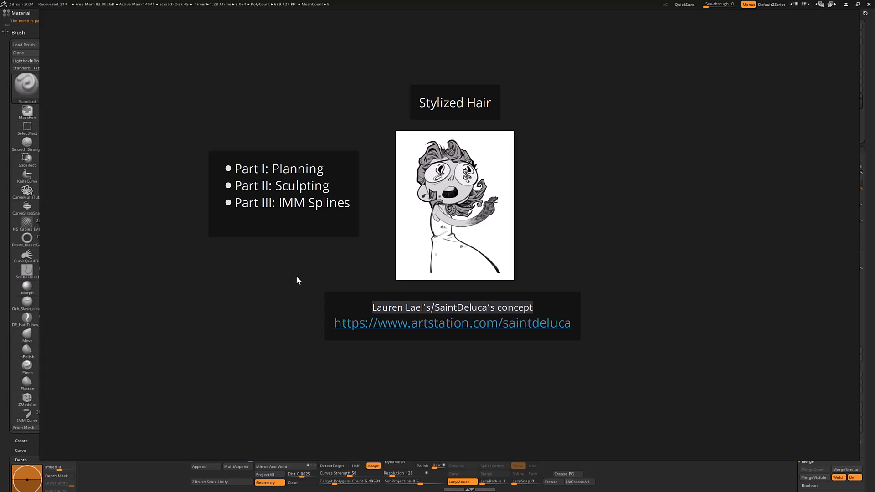
{"action": "mouse_move", "coordinate": [289, 281]}
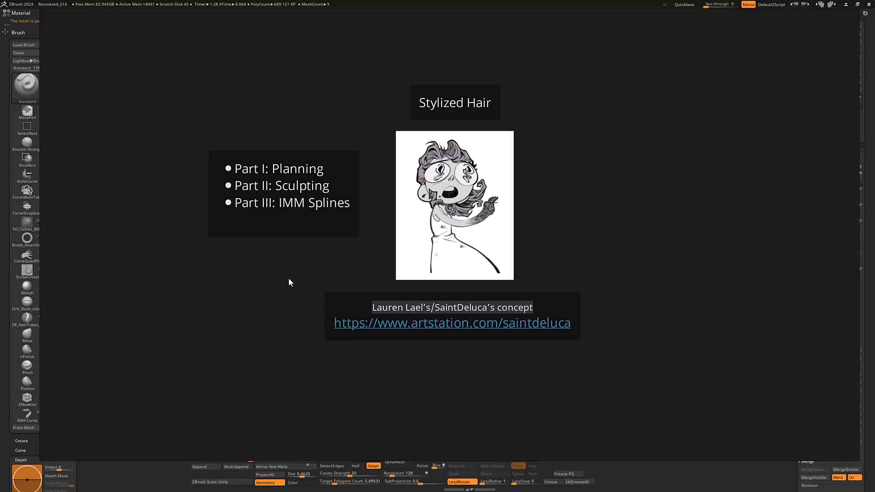
{"action": "mouse_move", "coordinate": [373, 280]}
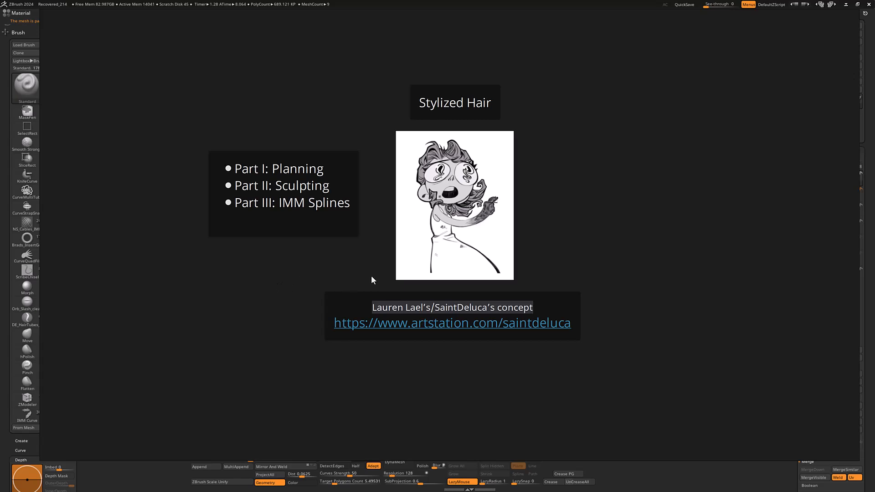
{"action": "mouse_move", "coordinate": [460, 236]}
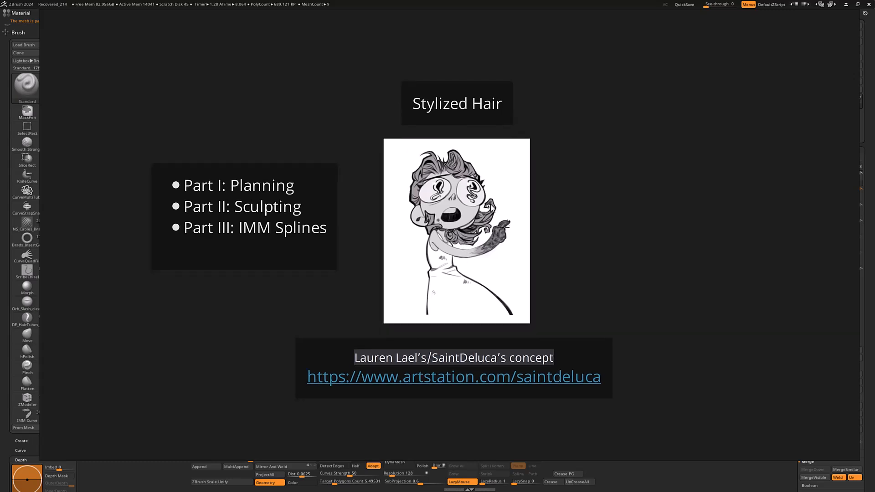
{"action": "mouse_move", "coordinate": [468, 223]}
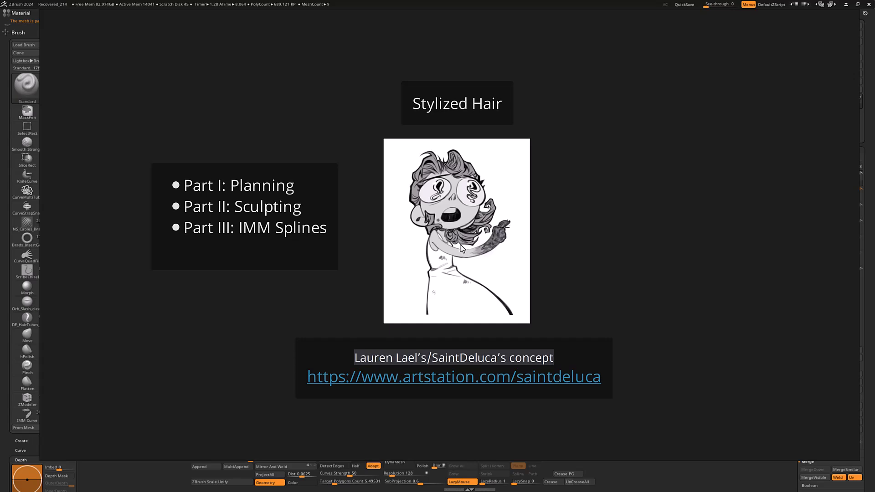
{"action": "mouse_move", "coordinate": [457, 252]}
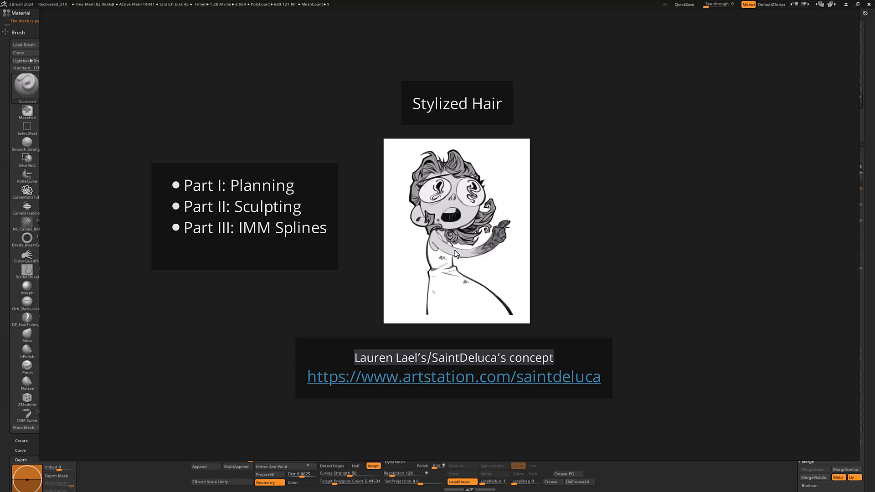
{"action": "mouse_move", "coordinate": [452, 257]}
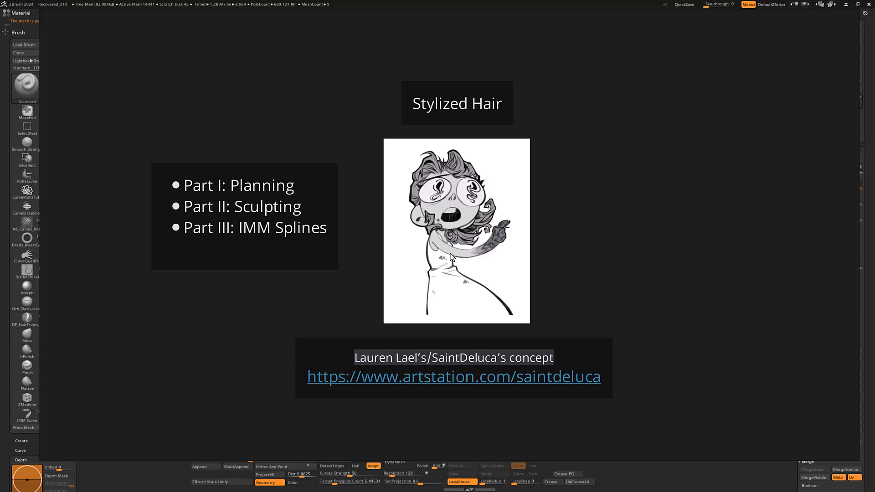
{"action": "mouse_move", "coordinate": [461, 250]}
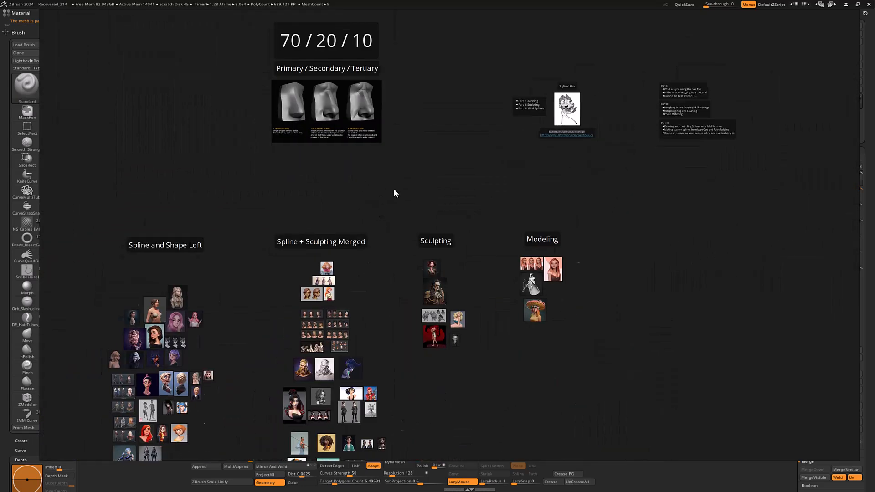
- Zoom across the Valorant and Overwatch references, then back out to the full board
{"action": "scroll", "scroll_direction": "up", "scroll_amount": 3}
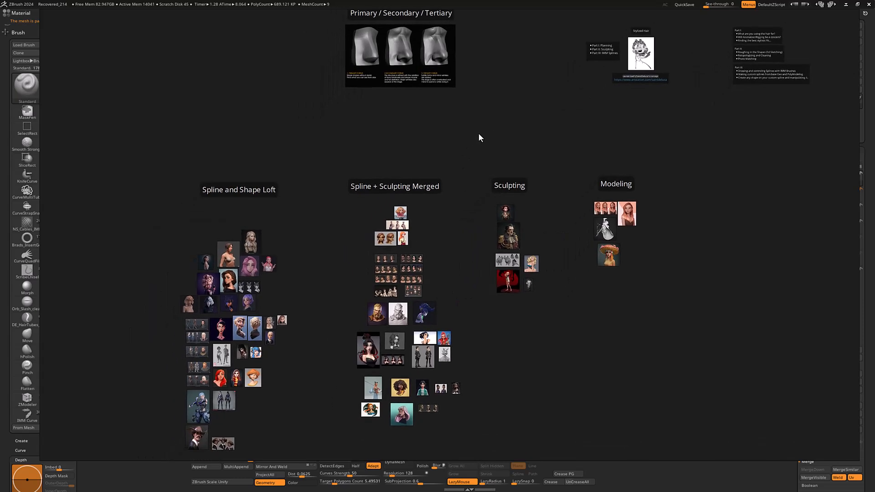
{"action": "scroll", "scroll_direction": "up", "scroll_amount": 3}
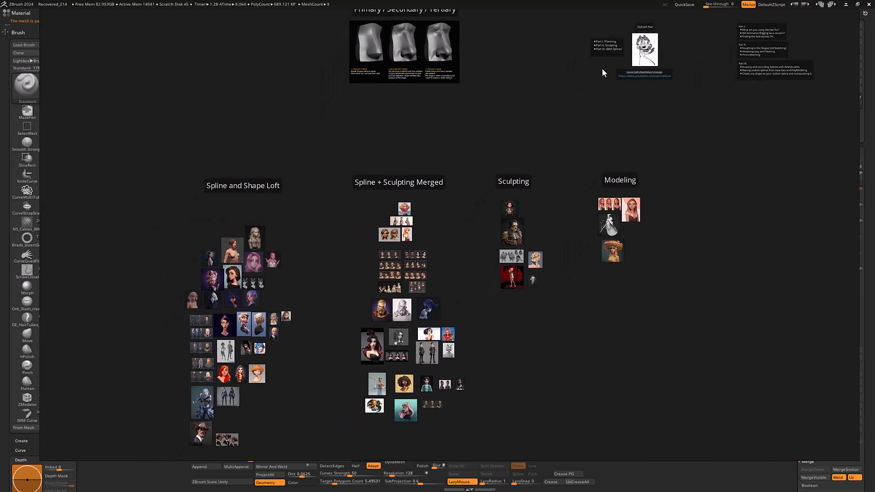
{"action": "scroll", "scroll_direction": "up", "scroll_amount": 3}
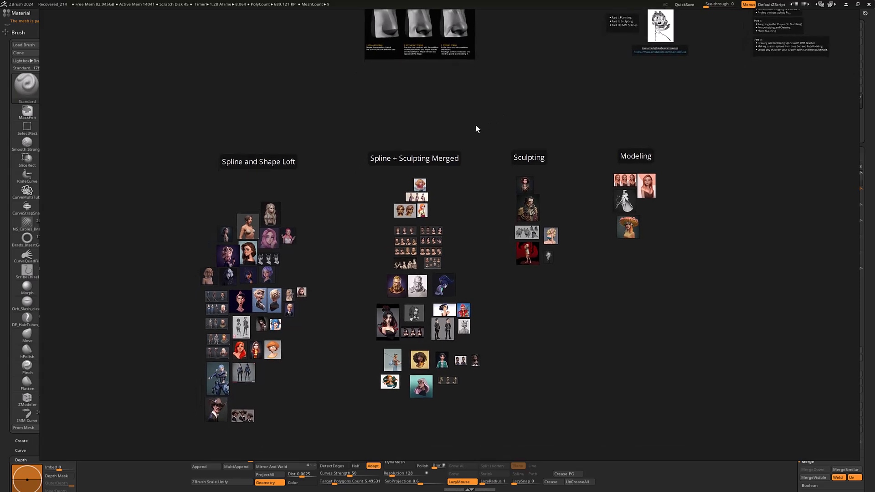
{"action": "mouse_move", "coordinate": [486, 98]}
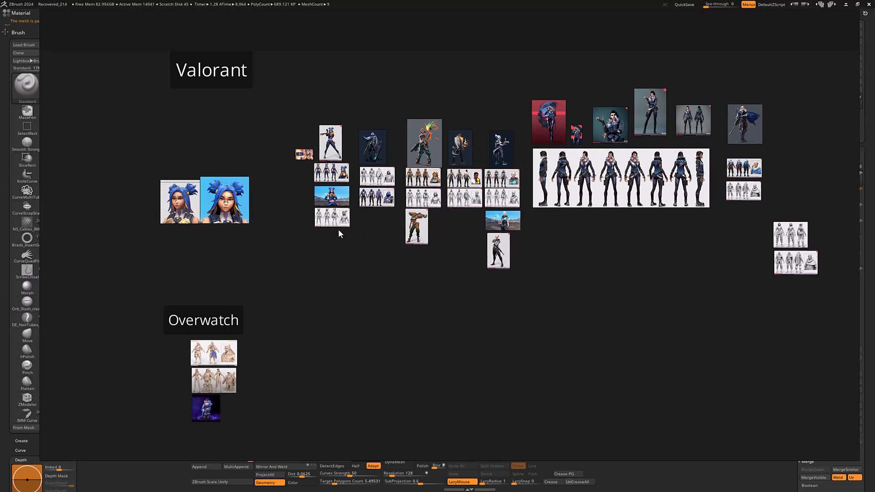
{"action": "mouse_move", "coordinate": [372, 229]}
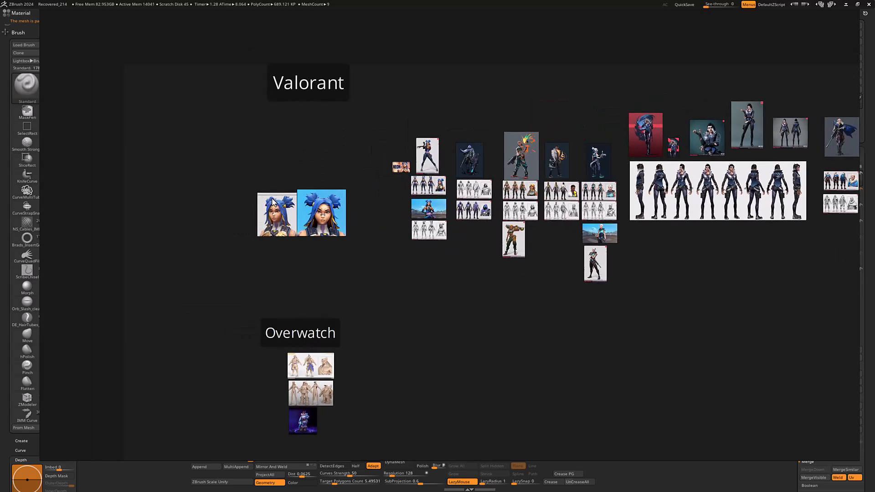
{"action": "scroll", "scroll_direction": "down", "scroll_amount": 3}
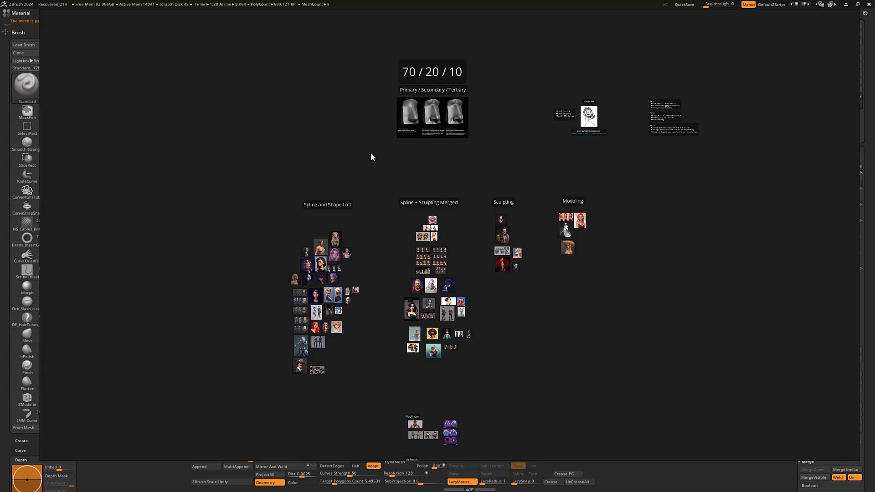
{"action": "mouse_move", "coordinate": [391, 164]}
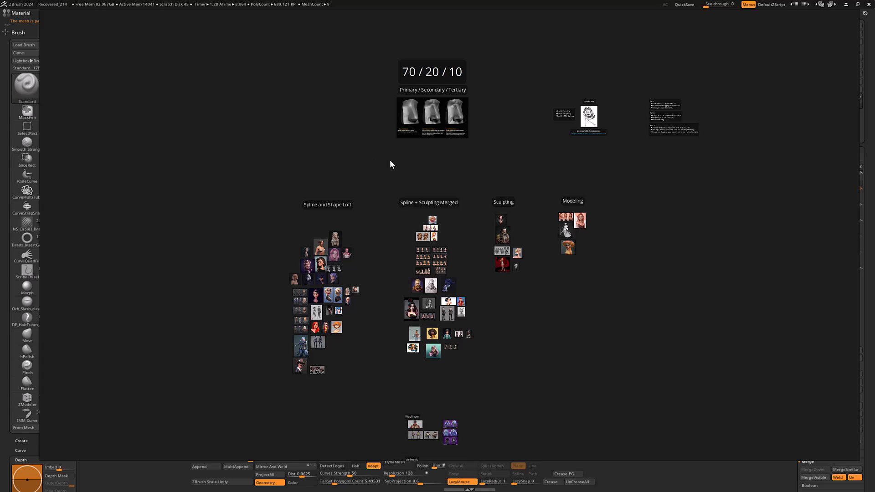
{"action": "mouse_move", "coordinate": [476, 233]}
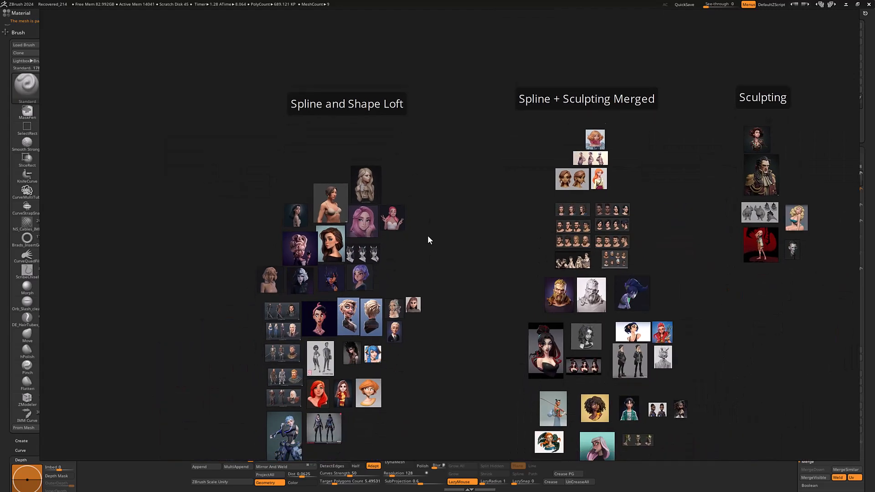
- Zoom across the Big Hero 6 sculpt and spline-and-shape-loft hair busts
{"action": "scroll", "scroll_direction": "up", "scroll_amount": 3}
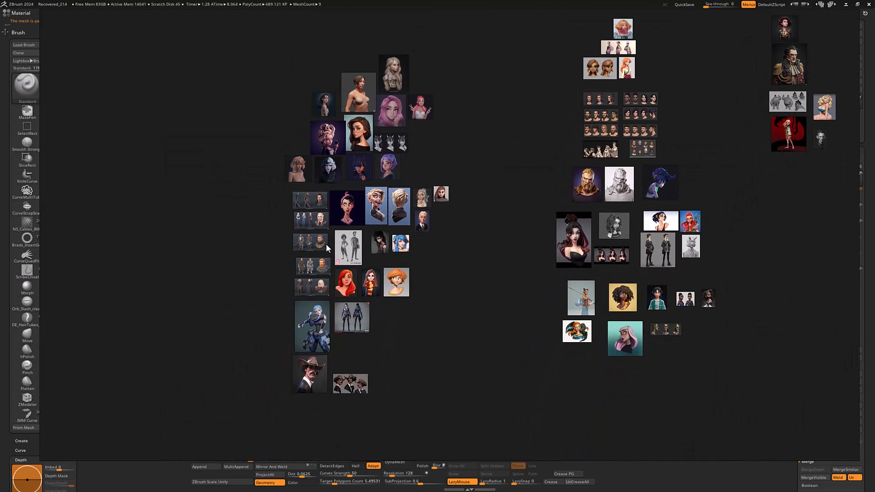
{"action": "mouse_move", "coordinate": [383, 300]}
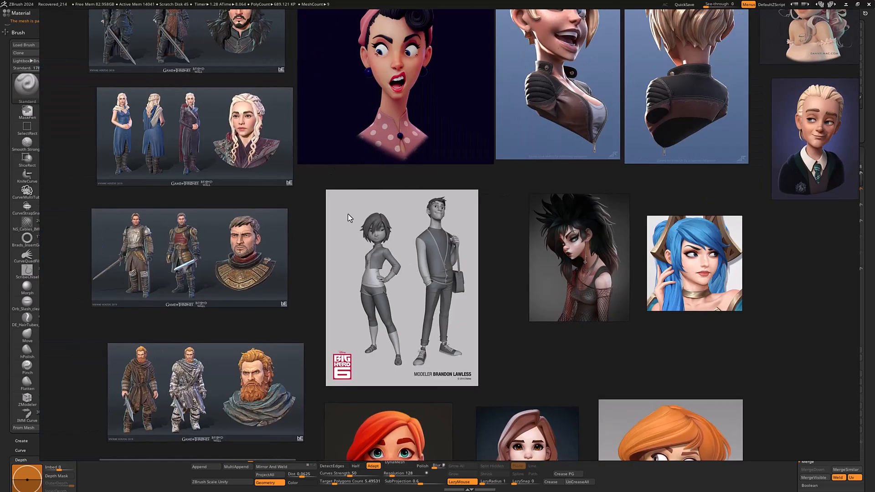
{"action": "scroll", "scroll_direction": "down", "scroll_amount": 3}
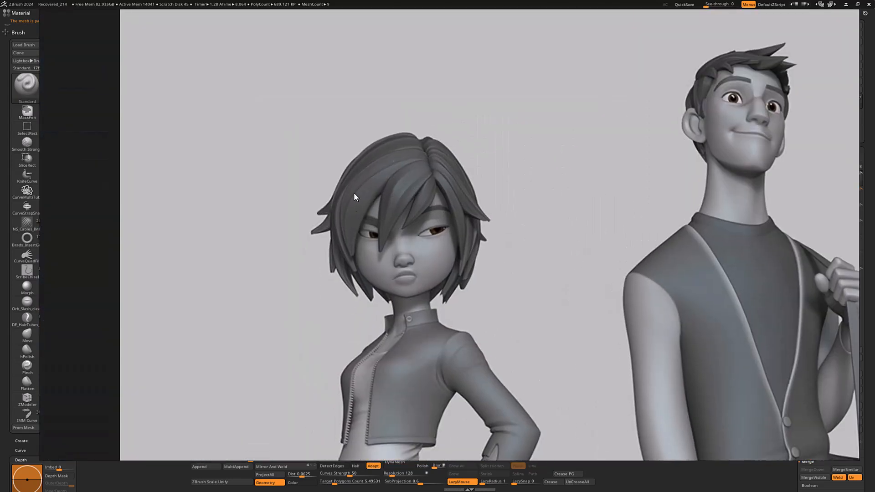
{"action": "mouse_move", "coordinate": [450, 264]}
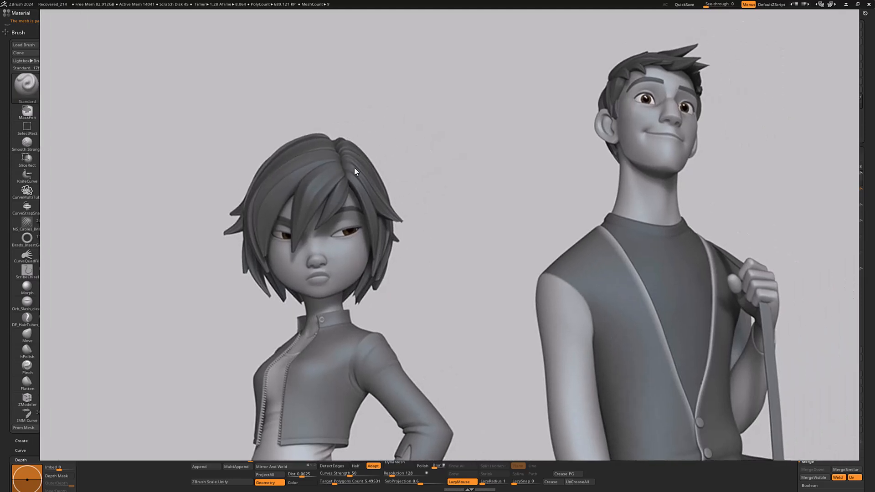
{"action": "mouse_move", "coordinate": [330, 175]}
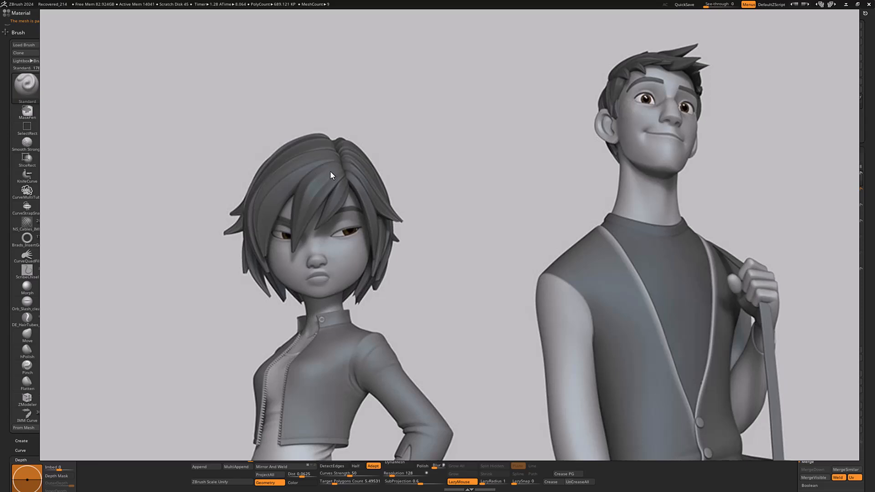
{"action": "mouse_move", "coordinate": [338, 166]}
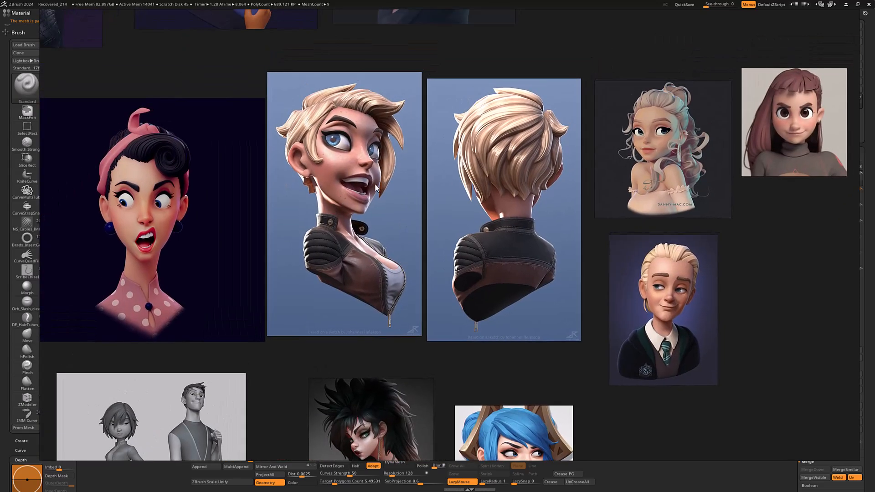
{"action": "scroll", "scroll_direction": "down", "scroll_amount": 3}
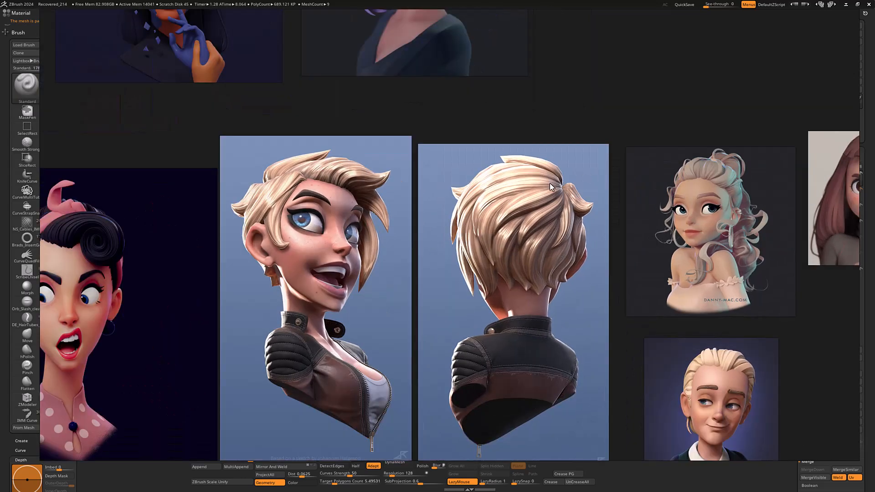
{"action": "mouse_move", "coordinate": [532, 177]}
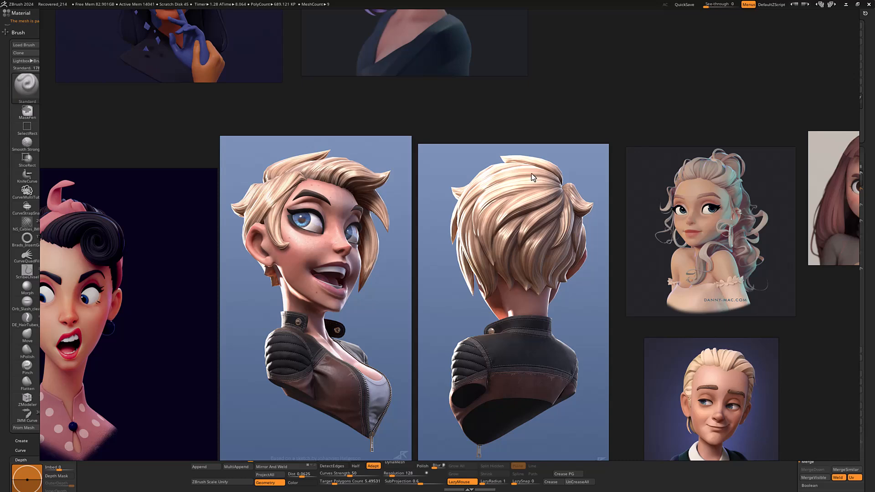
{"action": "mouse_move", "coordinate": [533, 219]}
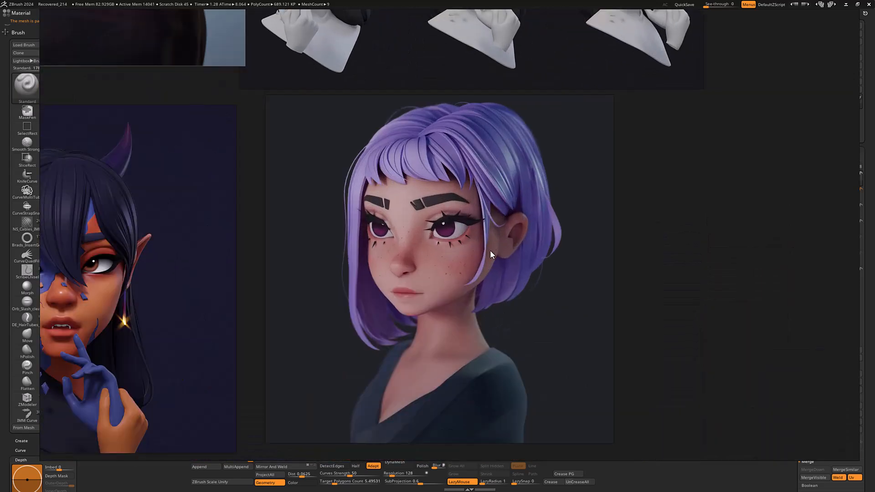
{"action": "mouse_move", "coordinate": [343, 189]}
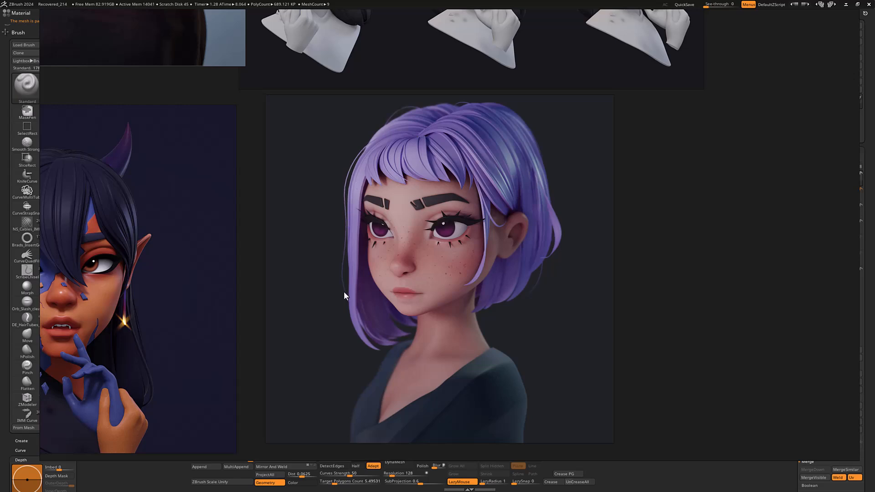
{"action": "mouse_move", "coordinate": [490, 236]}
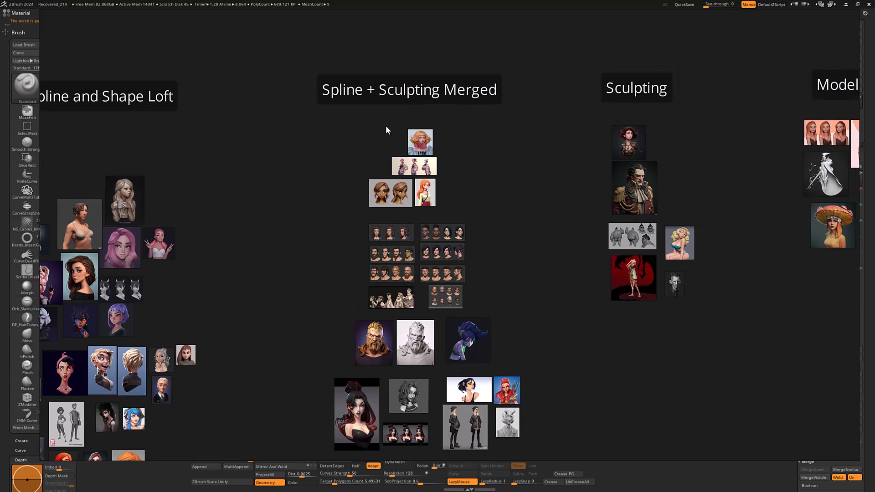
- Zoom through the warrior bust, pirate captain, sumo sheet and pin-up references
{"action": "scroll", "scroll_direction": "down", "scroll_amount": 3}
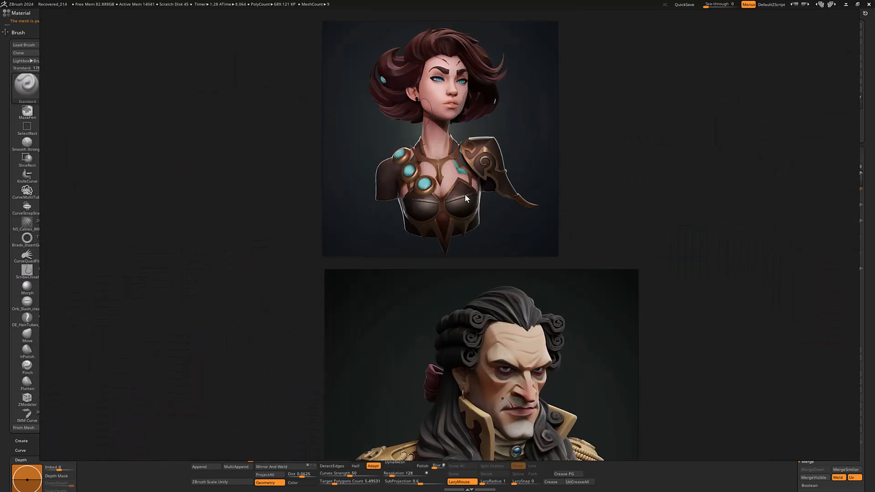
{"action": "scroll", "scroll_direction": "down", "scroll_amount": 3}
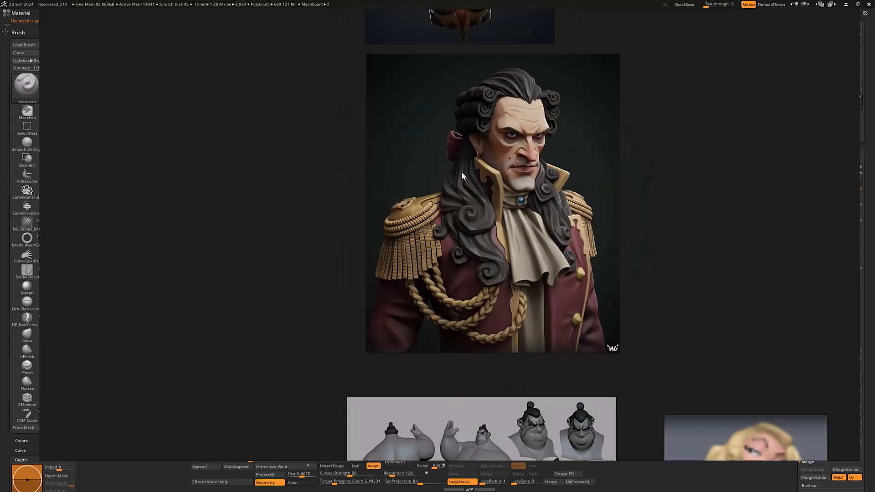
{"action": "scroll", "scroll_direction": "down", "scroll_amount": 3}
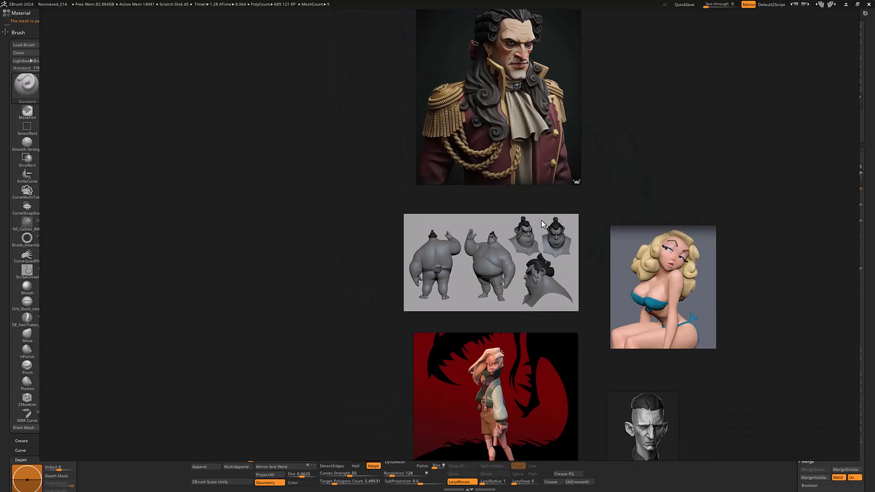
{"action": "scroll", "scroll_direction": "down", "scroll_amount": 3}
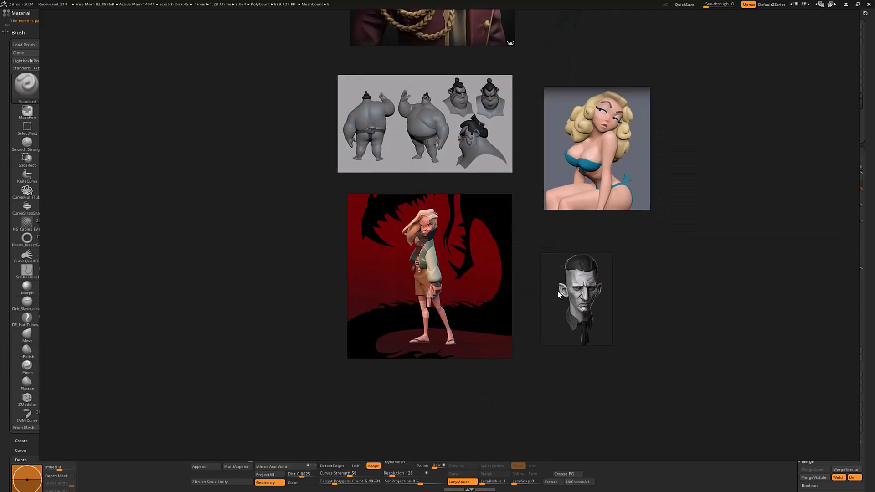
{"action": "mouse_move", "coordinate": [587, 286]}
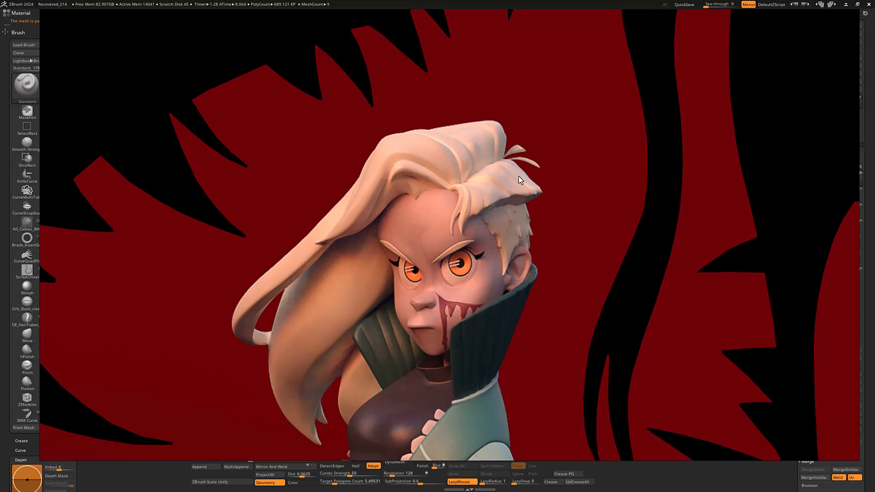
{"action": "mouse_move", "coordinate": [500, 179]}
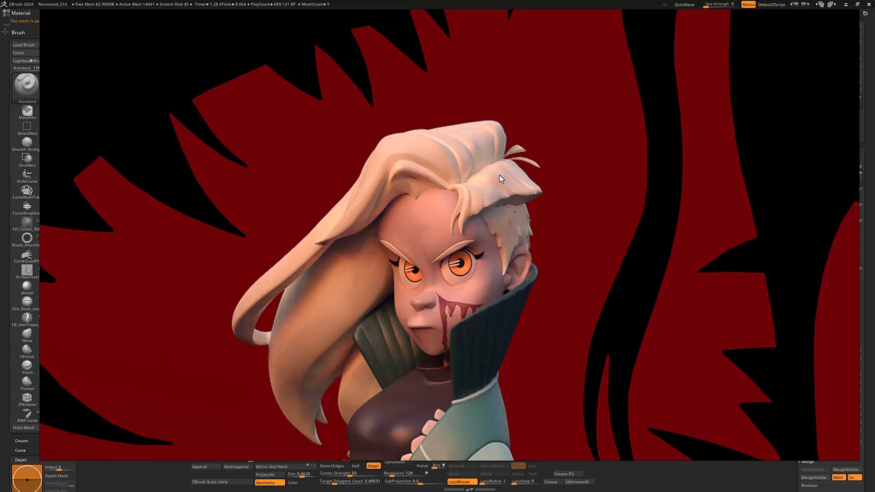
{"action": "mouse_move", "coordinate": [474, 201]}
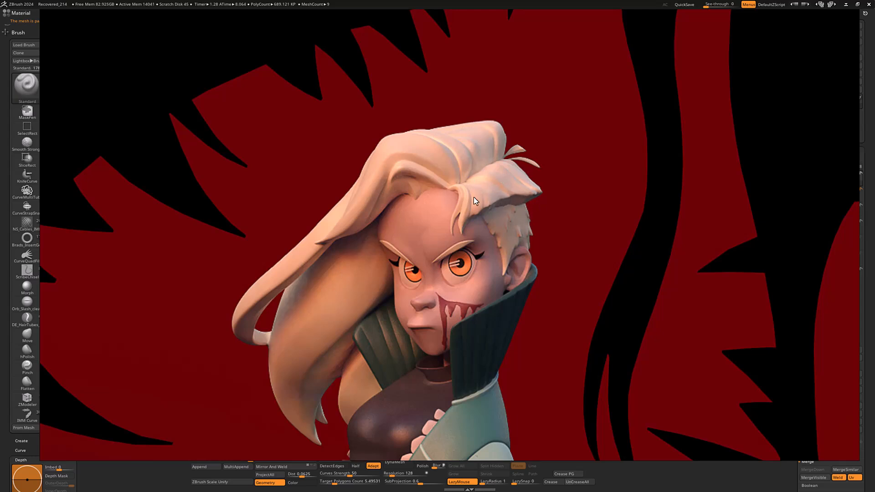
{"action": "mouse_move", "coordinate": [478, 170]}
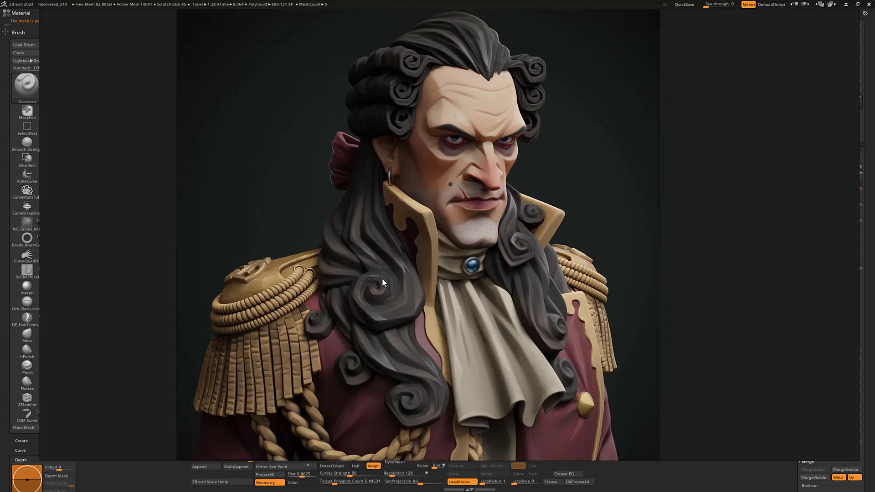
{"action": "mouse_move", "coordinate": [389, 328]}
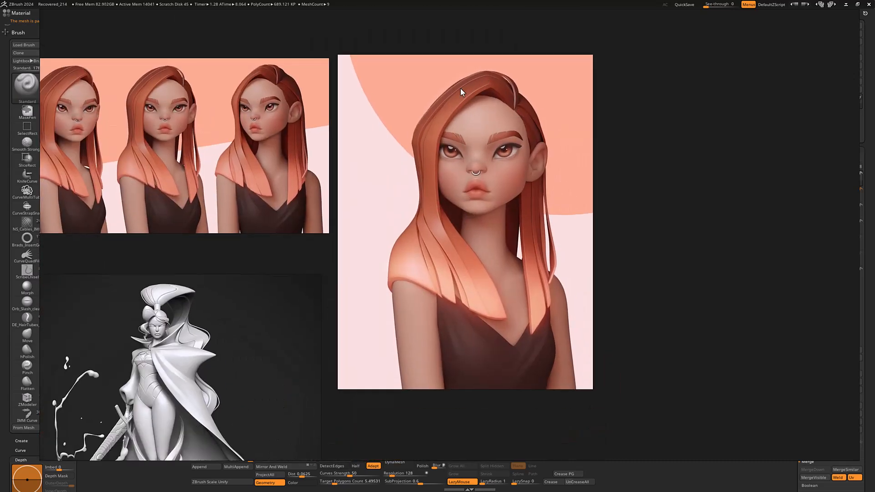
{"action": "mouse_move", "coordinate": [469, 95]}
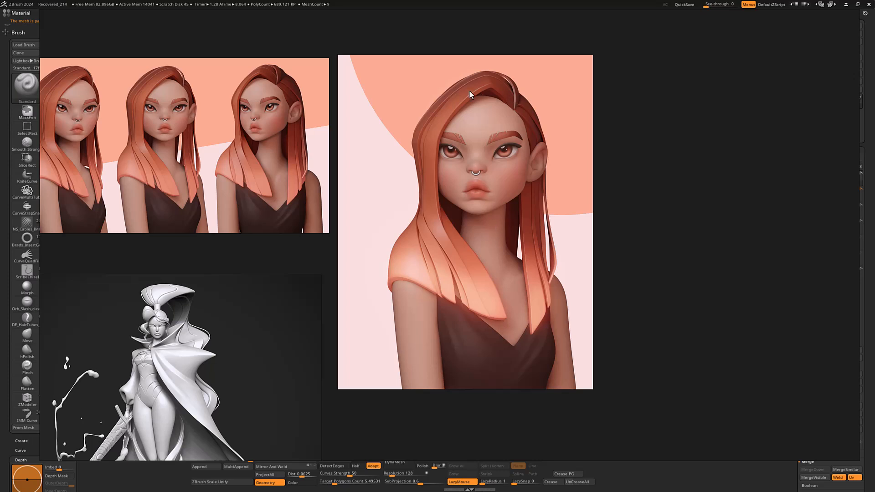
{"action": "mouse_move", "coordinate": [466, 283]}
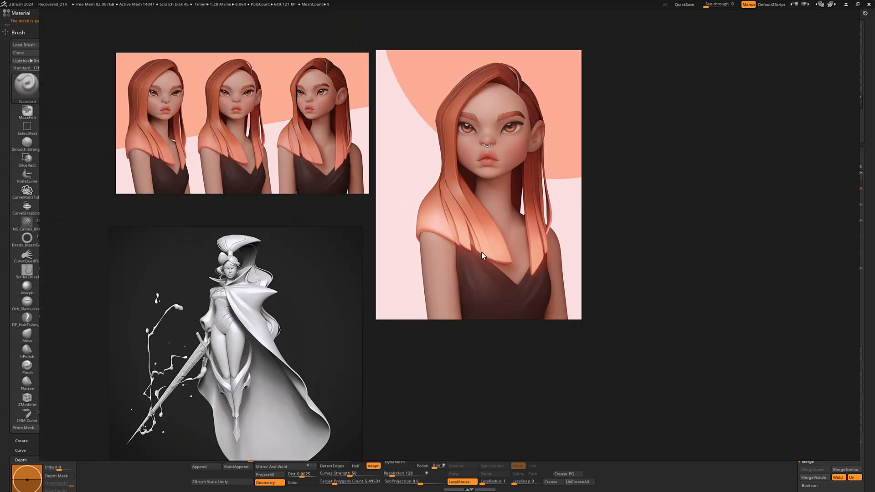
{"action": "mouse_move", "coordinate": [484, 252]}
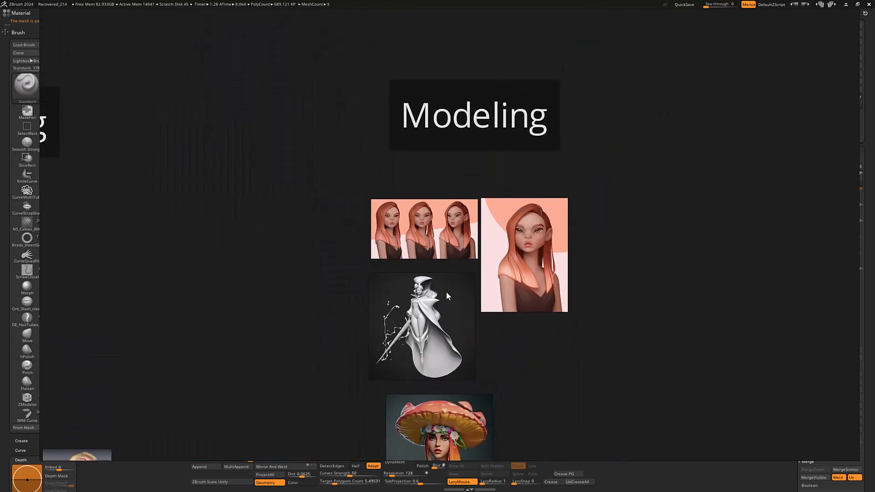
{"action": "mouse_move", "coordinate": [468, 291]}
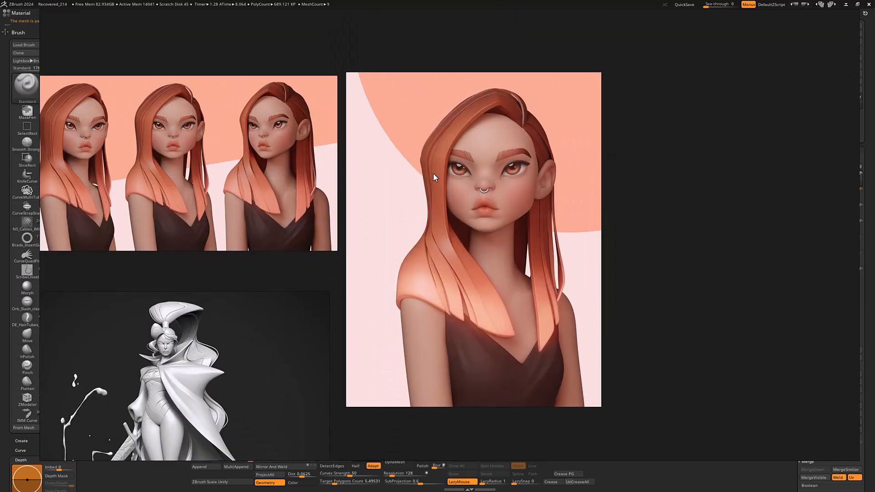
{"action": "mouse_move", "coordinate": [463, 233]}
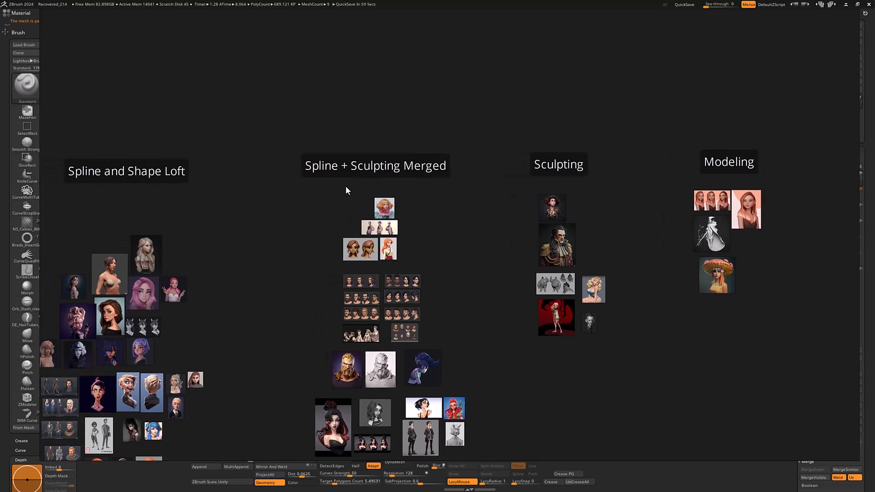
{"action": "mouse_move", "coordinate": [336, 182]}
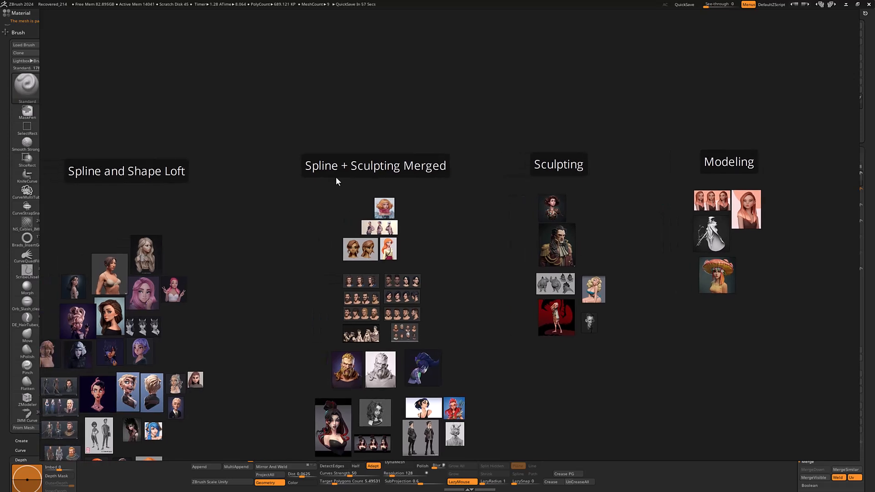
{"action": "mouse_move", "coordinate": [435, 183]}
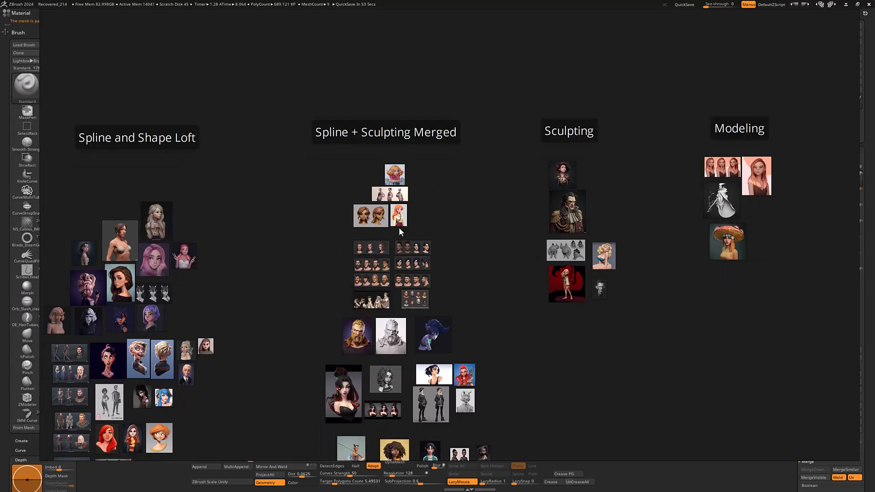
- Zoom through the head turnarounds and bearded busts to the purple-haired character
{"action": "scroll", "scroll_direction": "up", "scroll_amount": 3}
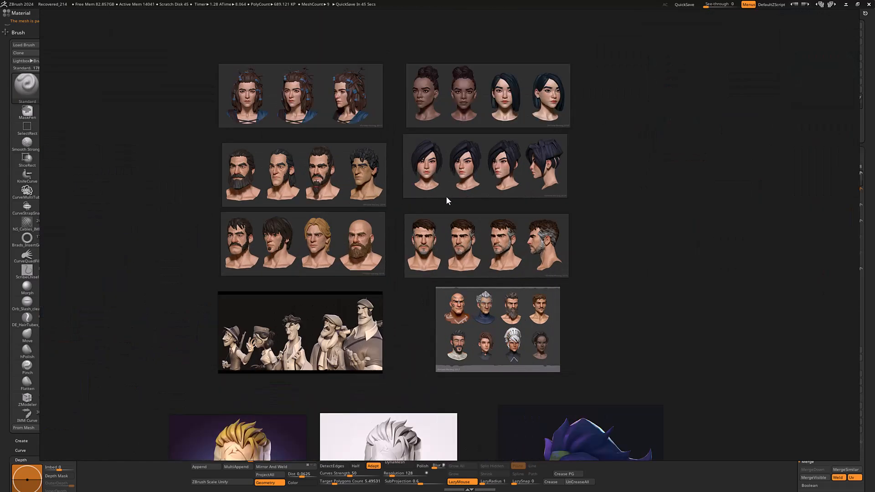
{"action": "scroll", "scroll_direction": "down", "scroll_amount": 3}
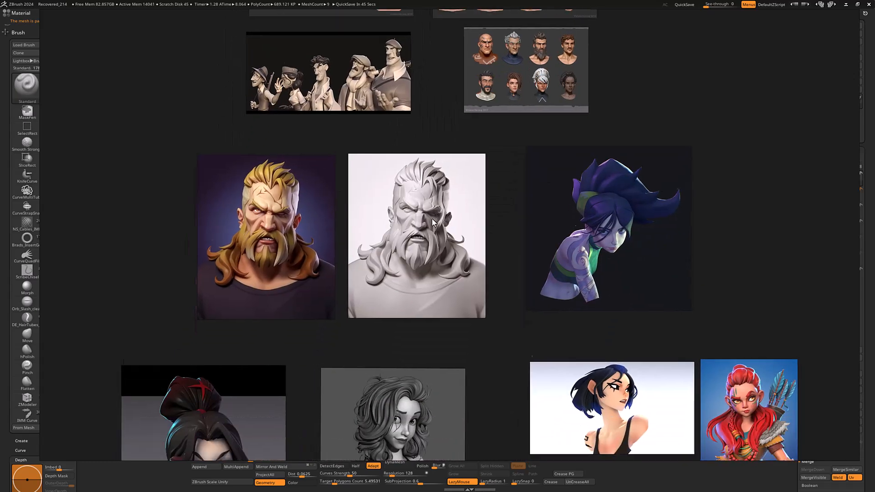
{"action": "double_click", "coordinate": [416, 235]}
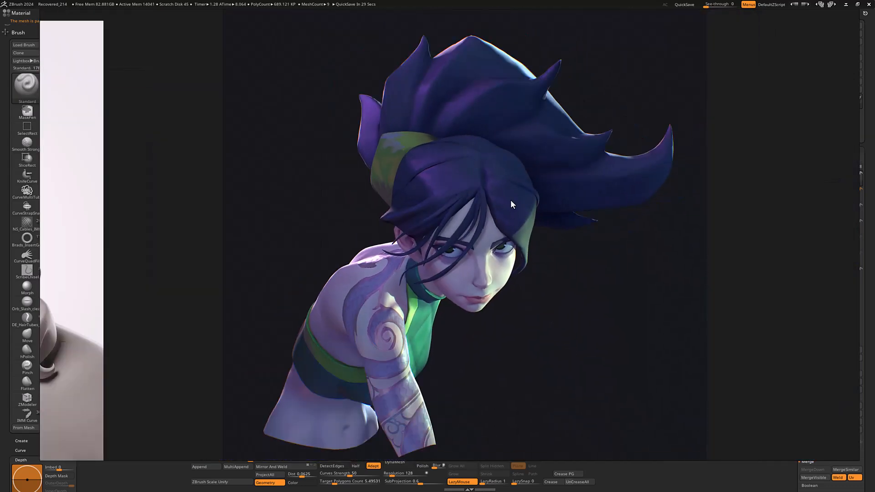
{"action": "mouse_move", "coordinate": [482, 218]}
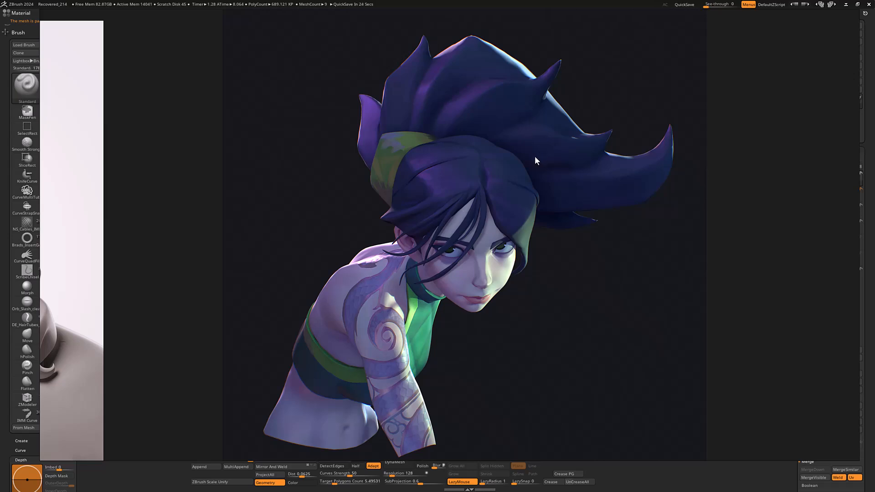
{"action": "mouse_move", "coordinate": [524, 173]}
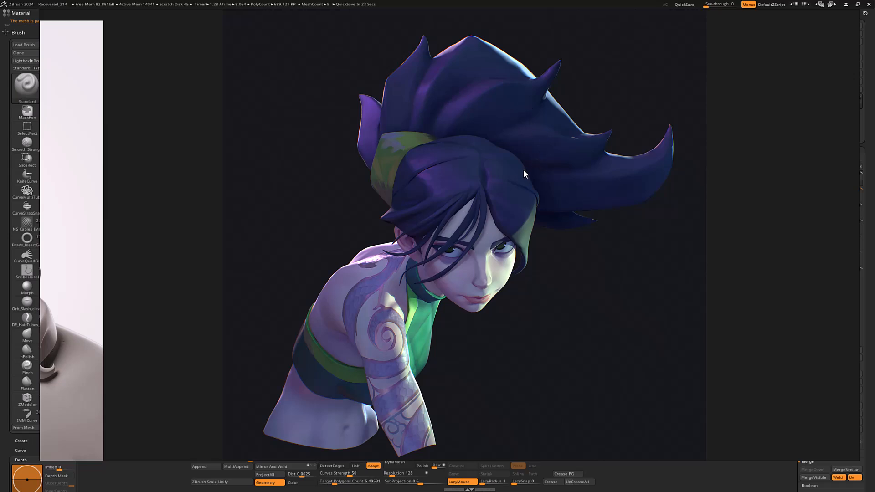
{"action": "mouse_move", "coordinate": [493, 201]}
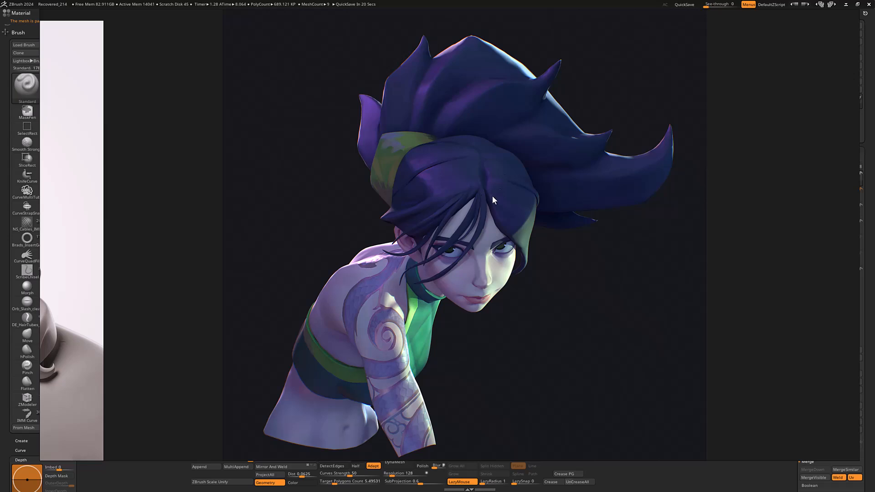
{"action": "mouse_move", "coordinate": [434, 210]}
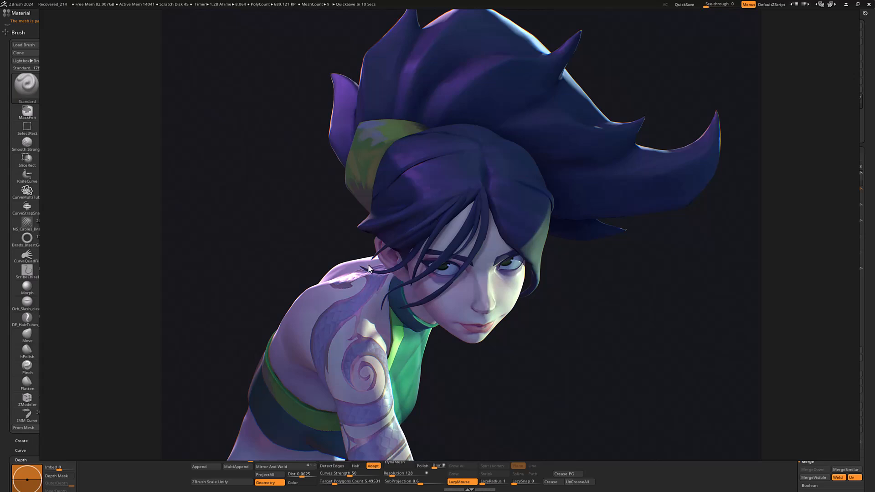
{"action": "mouse_move", "coordinate": [449, 187]}
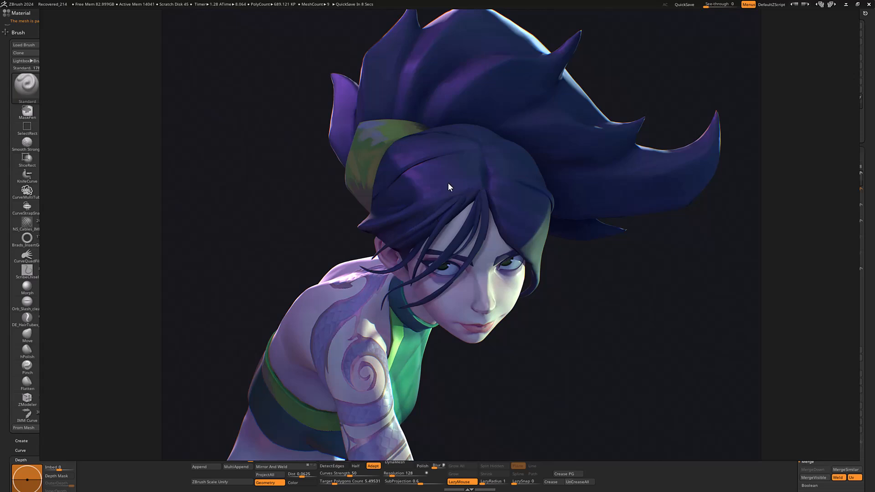
{"action": "mouse_move", "coordinate": [470, 190]}
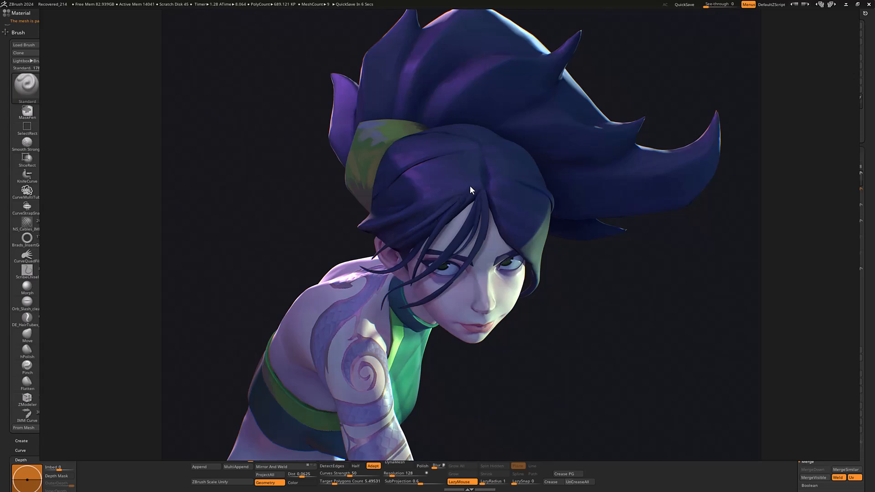
{"action": "mouse_move", "coordinate": [460, 208]}
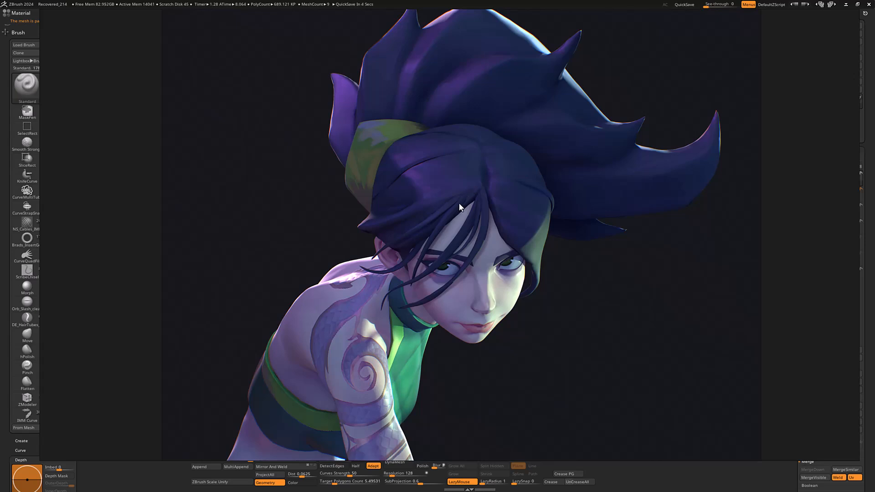
{"action": "mouse_move", "coordinate": [451, 186]}
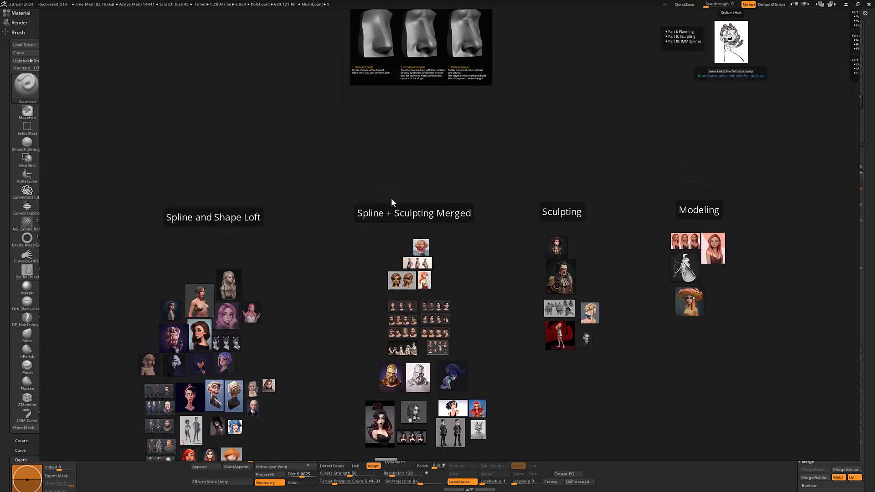
{"action": "mouse_move", "coordinate": [402, 234]}
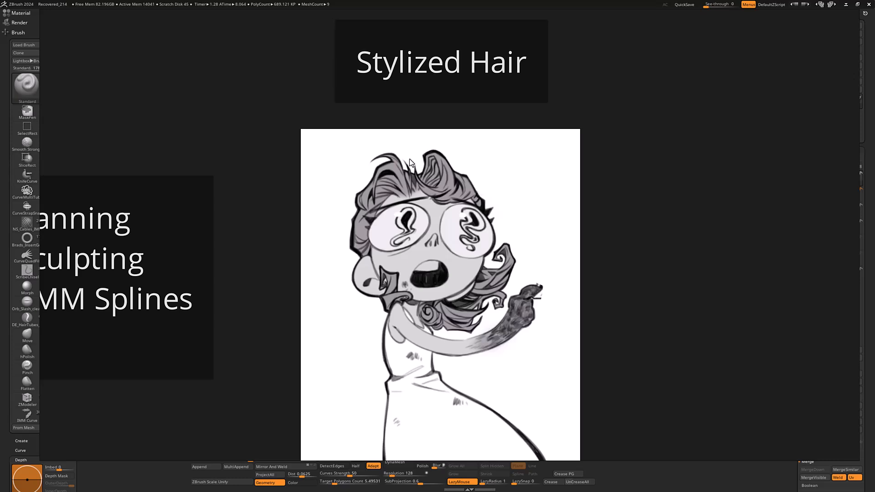
{"action": "mouse_move", "coordinate": [457, 270]}
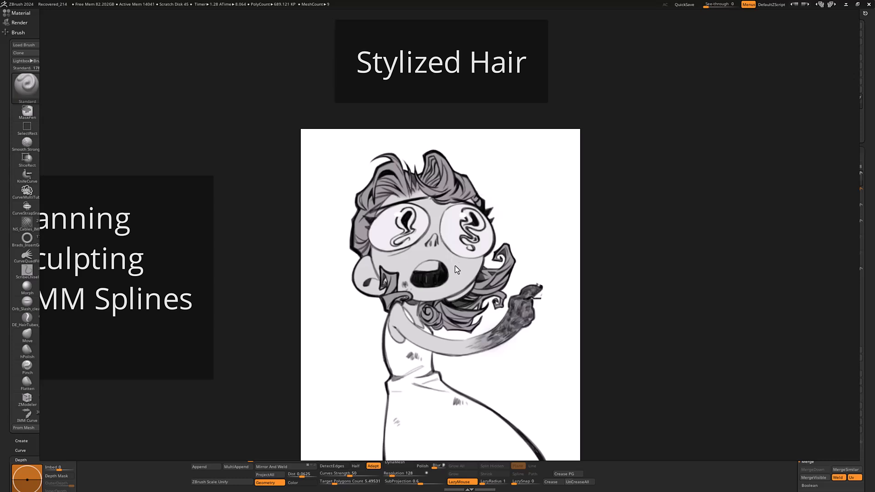
{"action": "mouse_move", "coordinate": [457, 197]}
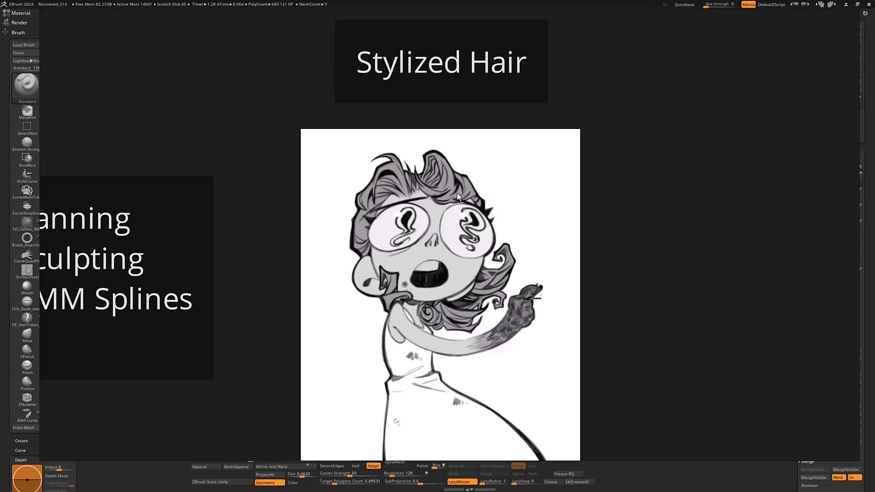
{"action": "mouse_move", "coordinate": [437, 200]}
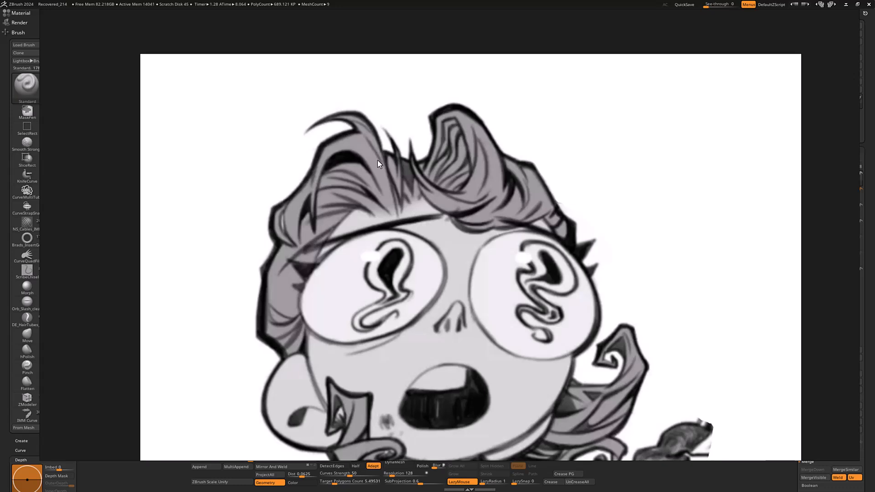
{"action": "mouse_move", "coordinate": [484, 192]}
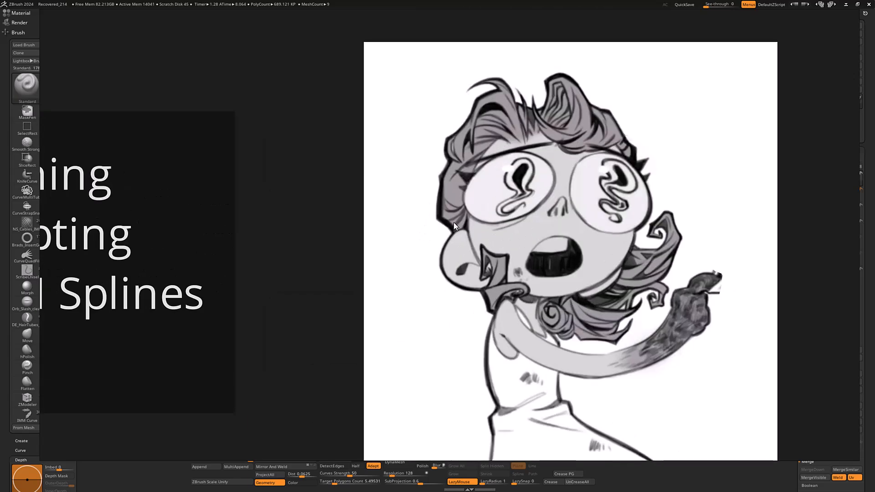
{"action": "mouse_move", "coordinate": [457, 224]}
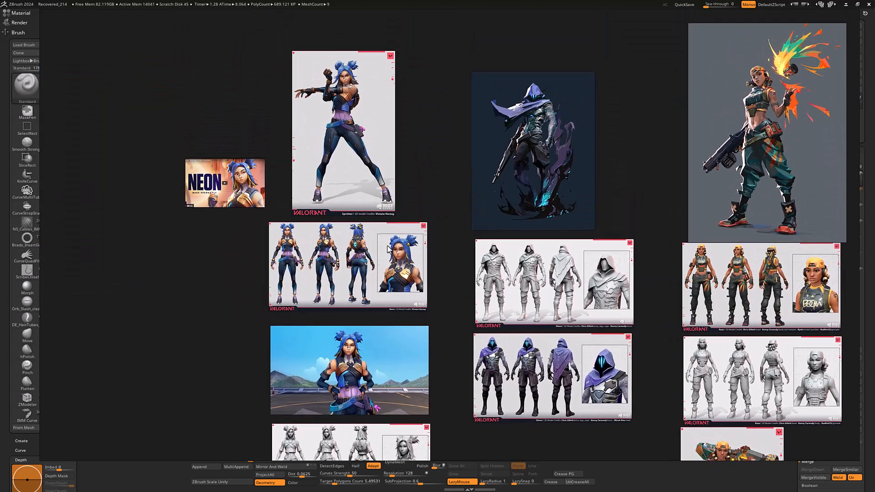
- Zoom onto the Hanzo high-poly sculpt's front and back views
{"action": "scroll", "scroll_direction": "down", "scroll_amount": 3}
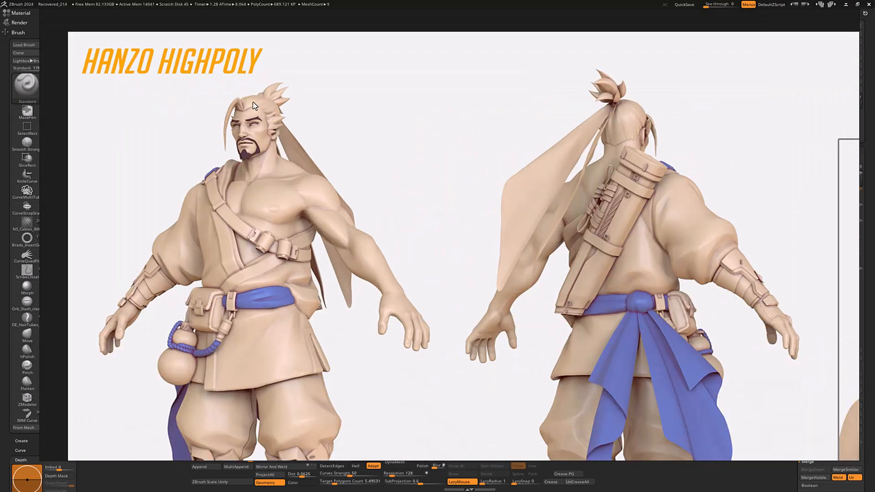
{"action": "mouse_move", "coordinate": [359, 131]}
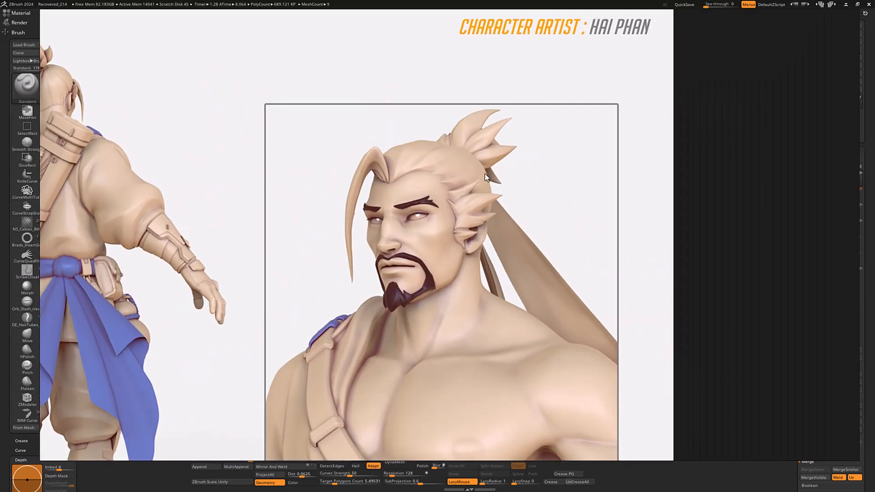
{"action": "mouse_move", "coordinate": [372, 273]}
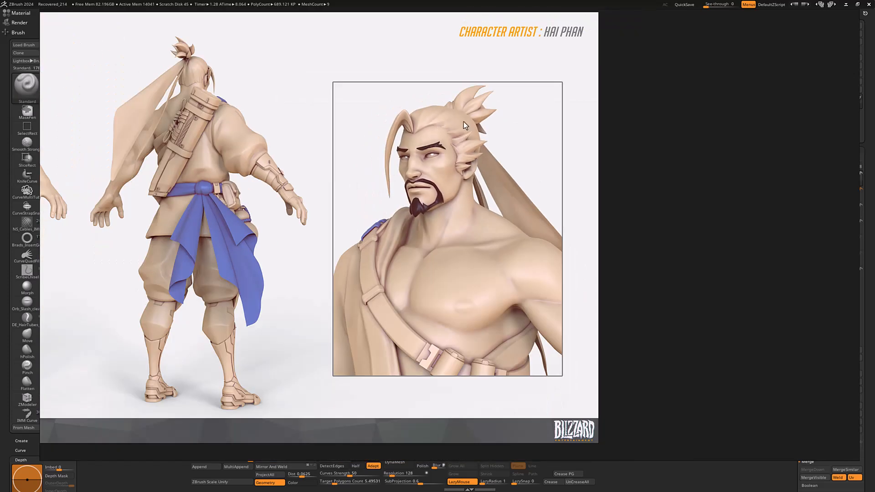
{"action": "mouse_move", "coordinate": [455, 122]}
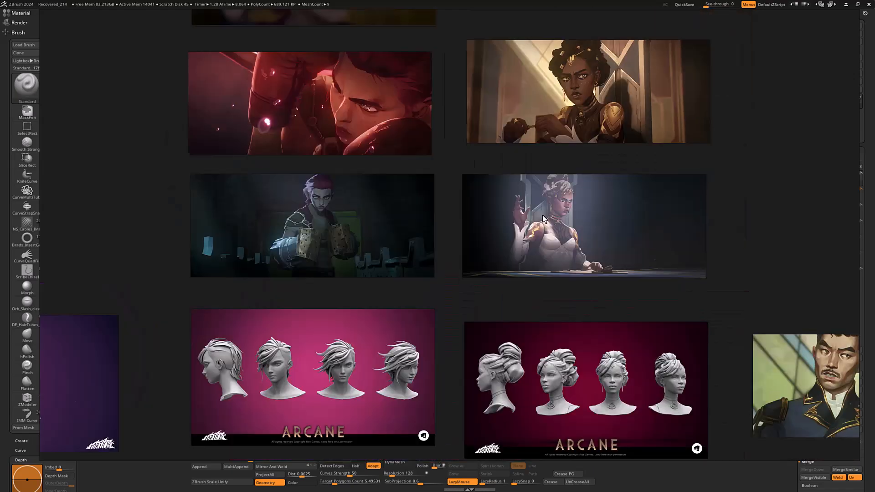
- Zoom across the Arcane film stills, head busts and turnaround sheets
{"action": "scroll", "scroll_direction": "down", "scroll_amount": 3}
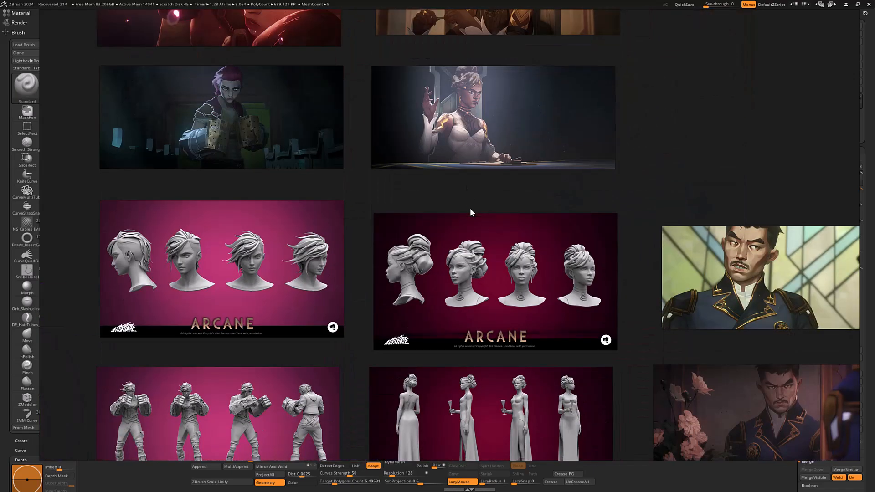
{"action": "scroll", "scroll_direction": "down", "scroll_amount": 3}
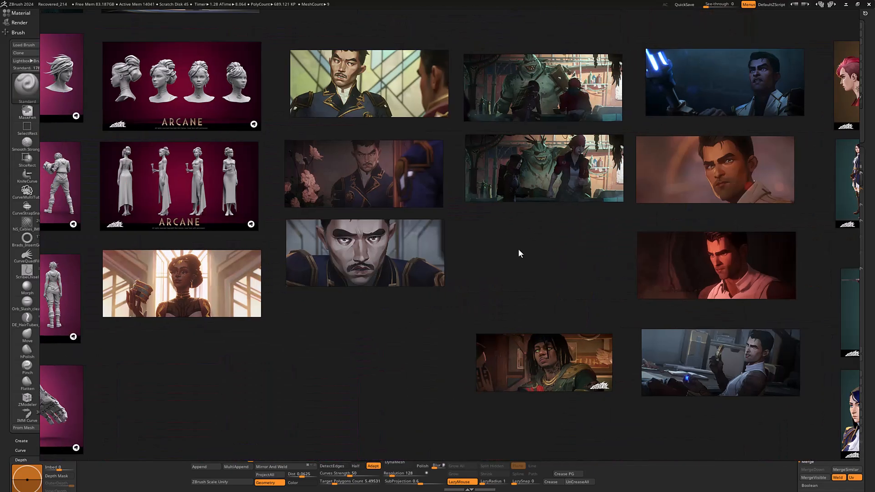
{"action": "scroll", "scroll_direction": "down", "scroll_amount": 3}
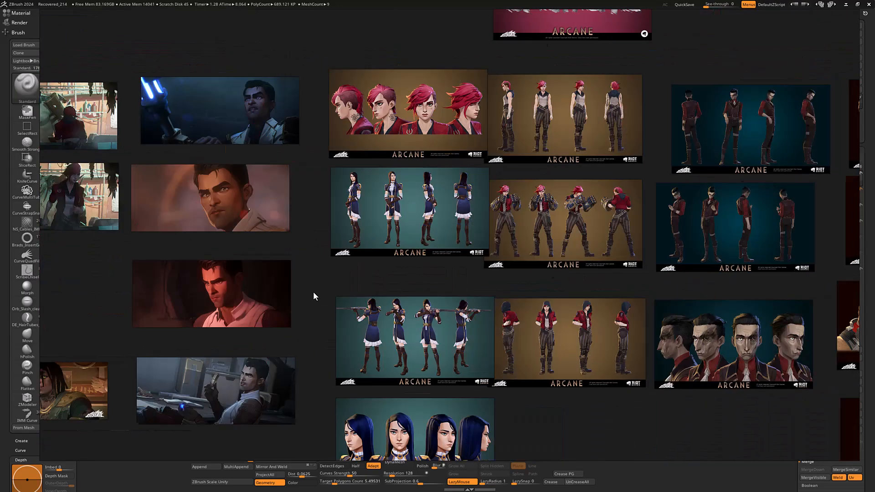
{"action": "scroll", "scroll_direction": "down", "scroll_amount": 3}
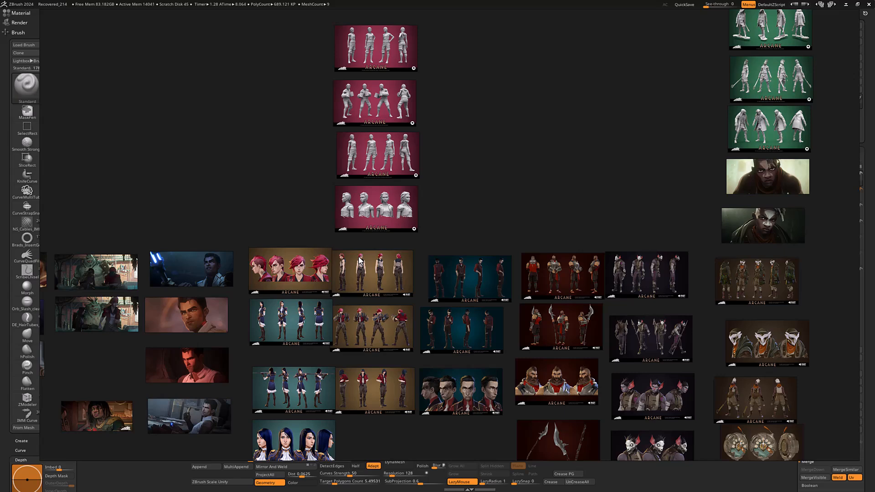
{"action": "mouse_move", "coordinate": [440, 232]}
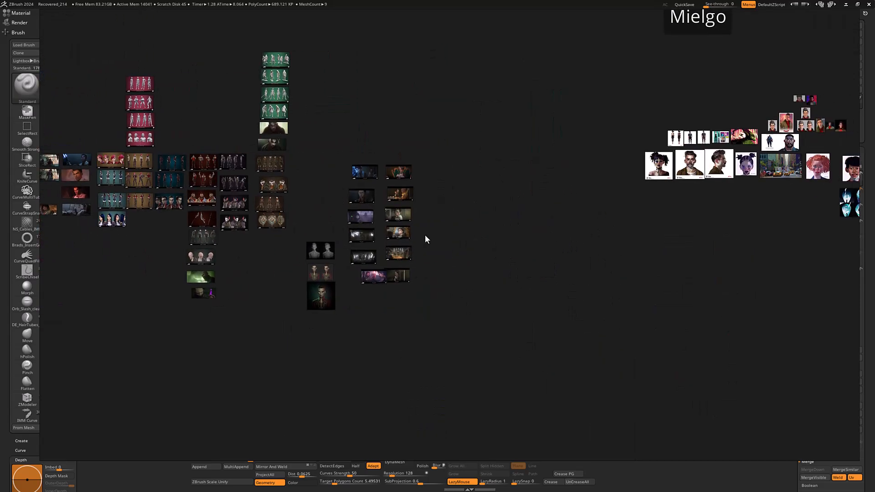
{"action": "mouse_move", "coordinate": [481, 224]}
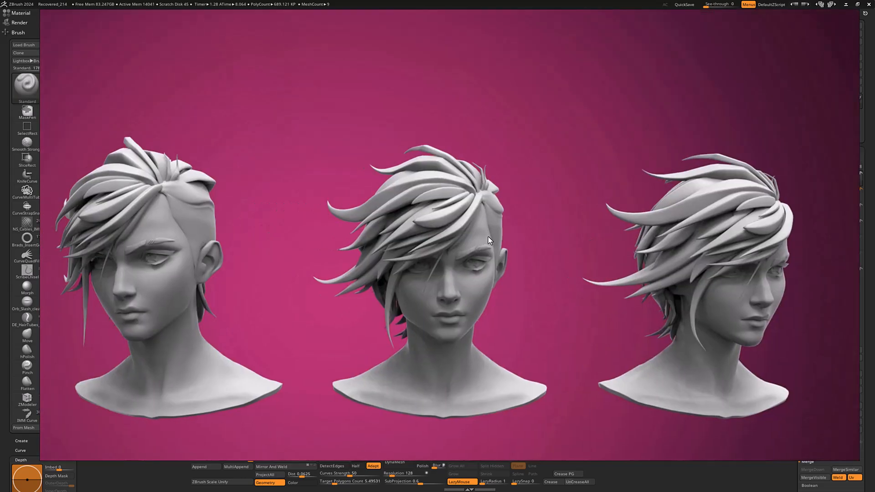
{"action": "mouse_move", "coordinate": [513, 211]}
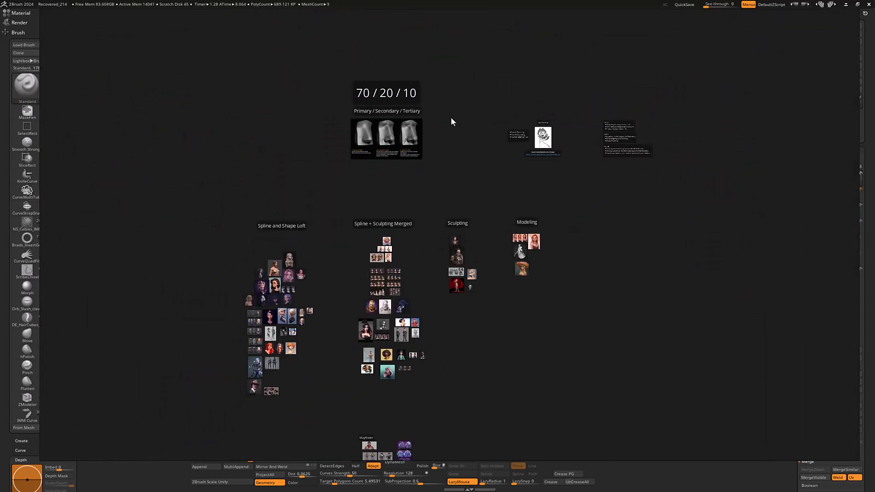
{"action": "mouse_move", "coordinate": [435, 125]}
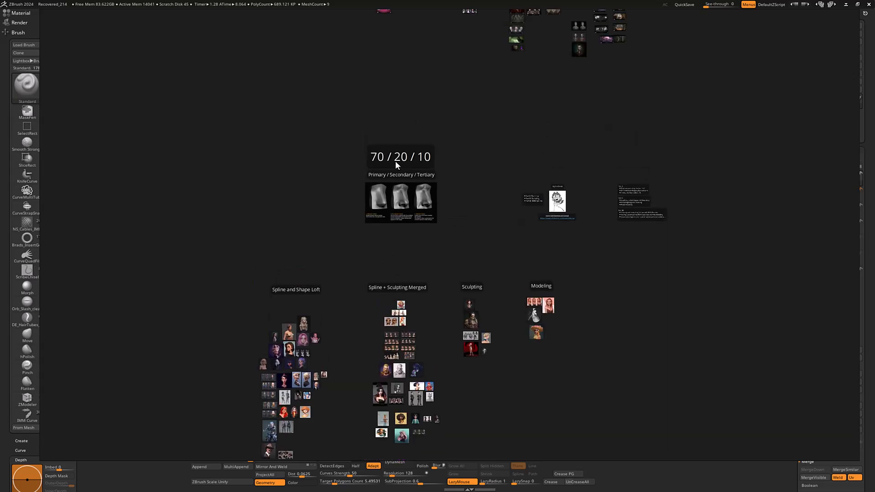
{"action": "mouse_move", "coordinate": [388, 182]}
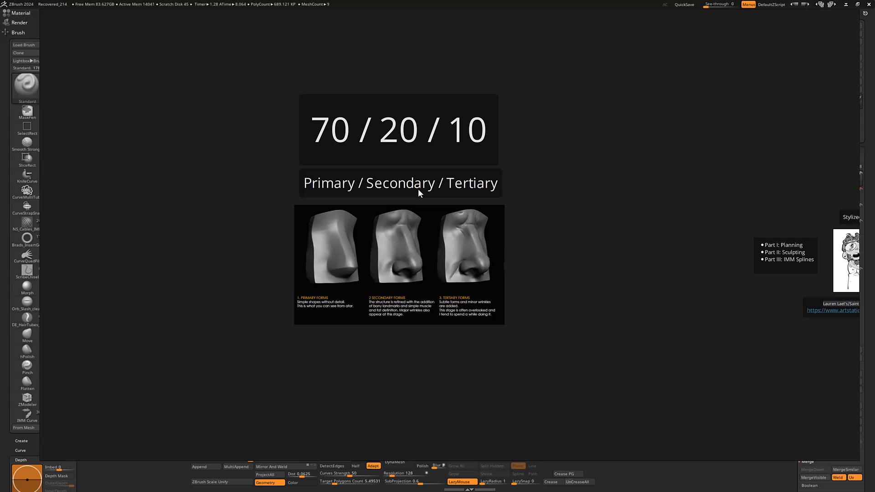
{"action": "mouse_move", "coordinate": [379, 80]}
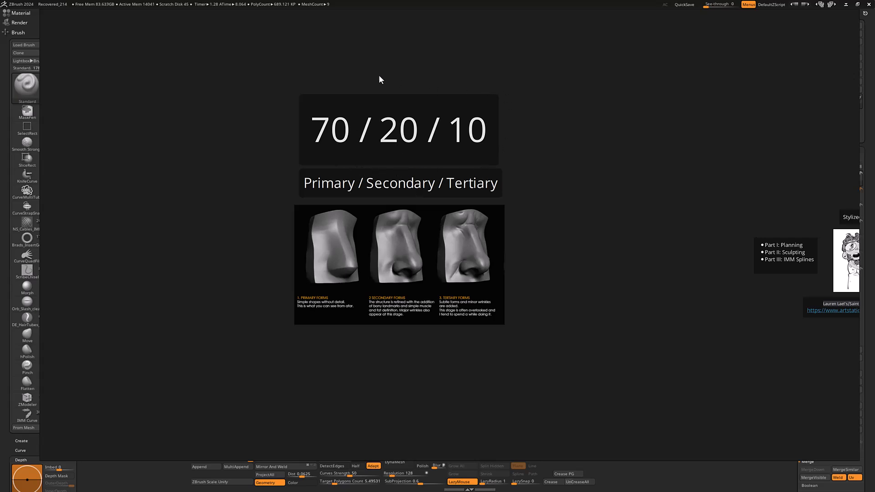
{"action": "mouse_move", "coordinate": [328, 93]}
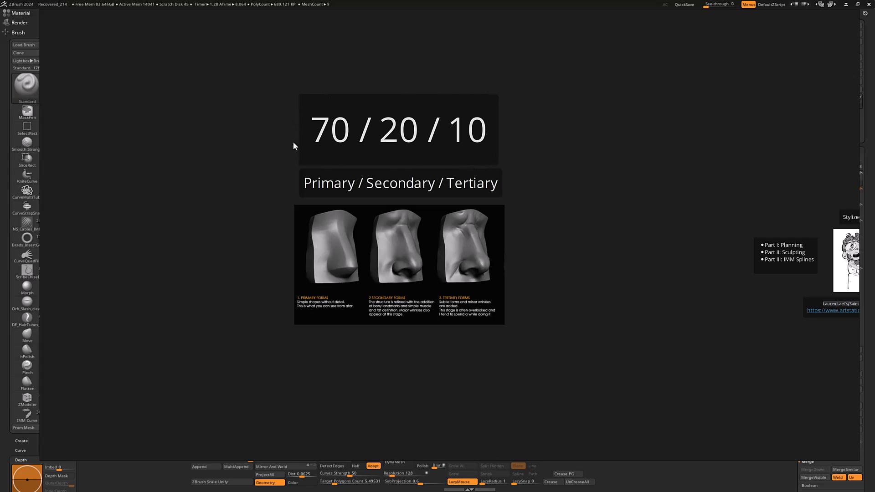
{"action": "mouse_move", "coordinate": [420, 162]}
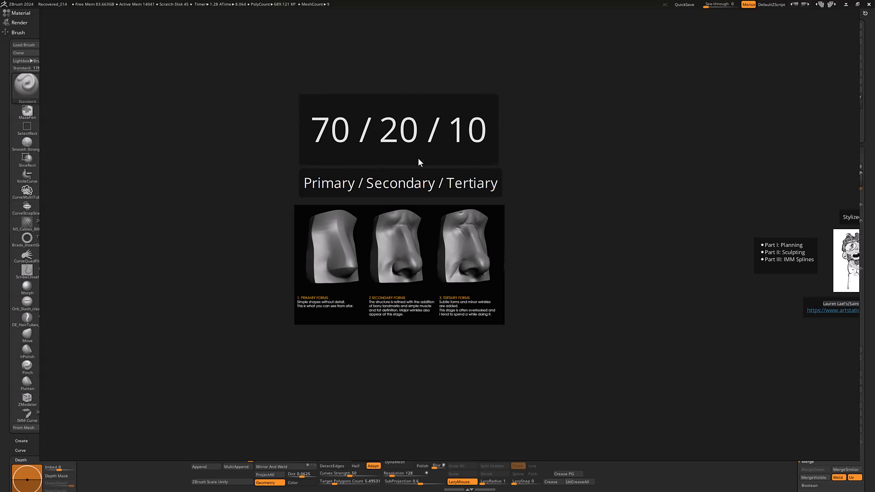
{"action": "mouse_move", "coordinate": [317, 99]}
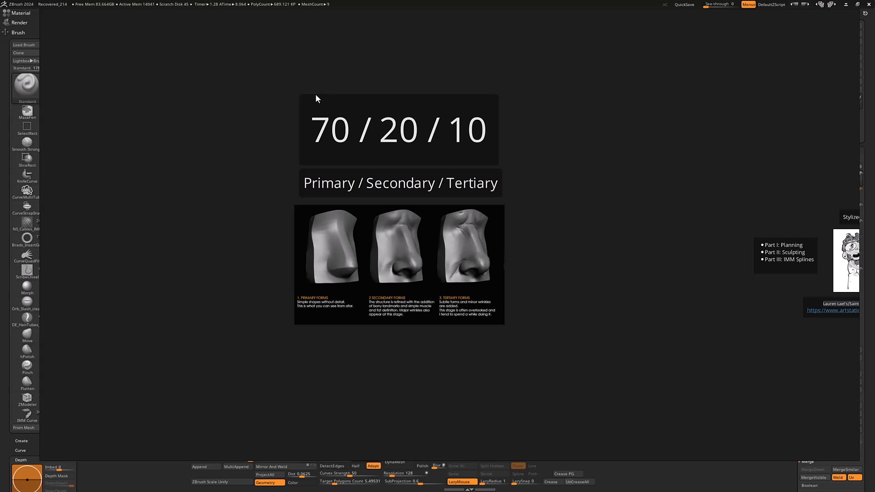
{"action": "mouse_move", "coordinate": [315, 161]}
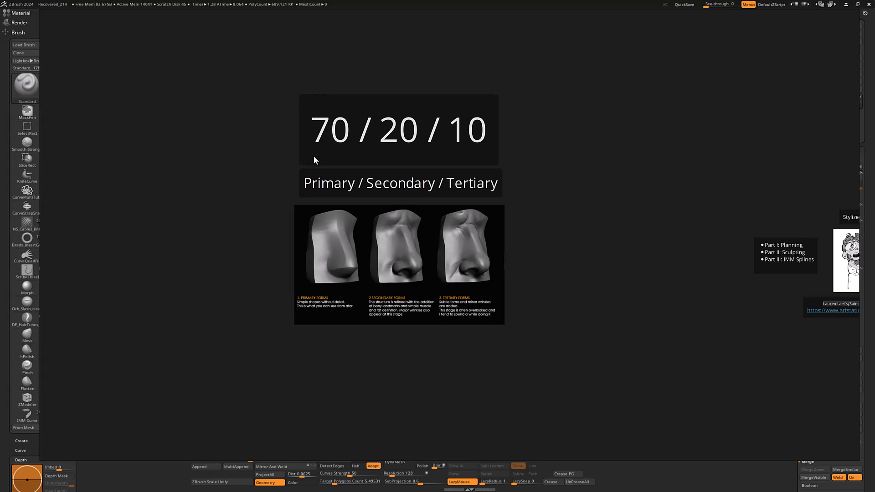
{"action": "mouse_move", "coordinate": [460, 156]}
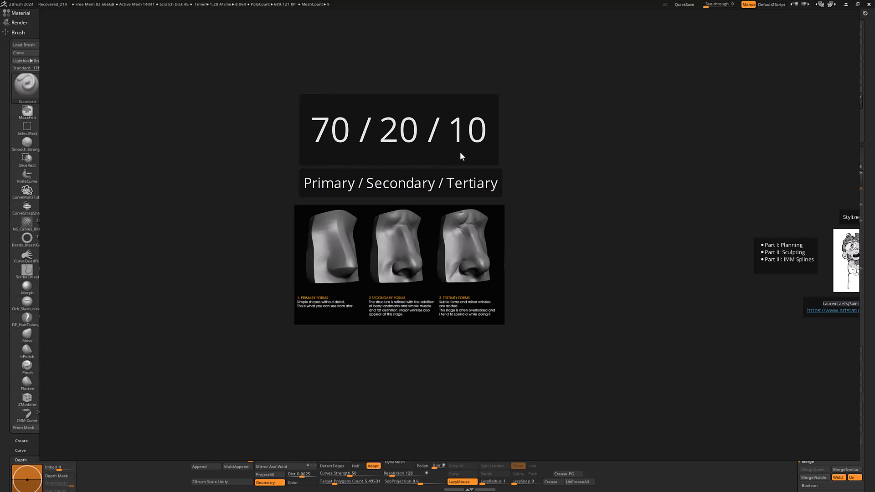
{"action": "mouse_move", "coordinate": [357, 155]}
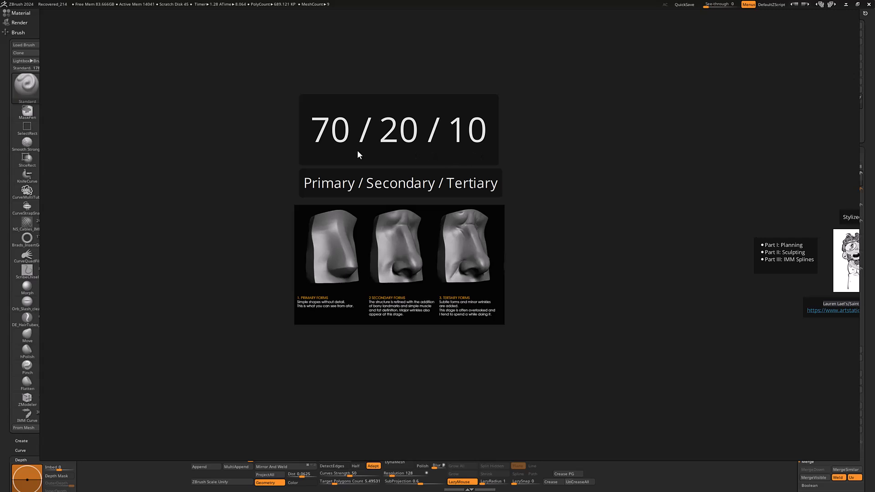
{"action": "mouse_move", "coordinate": [397, 157]}
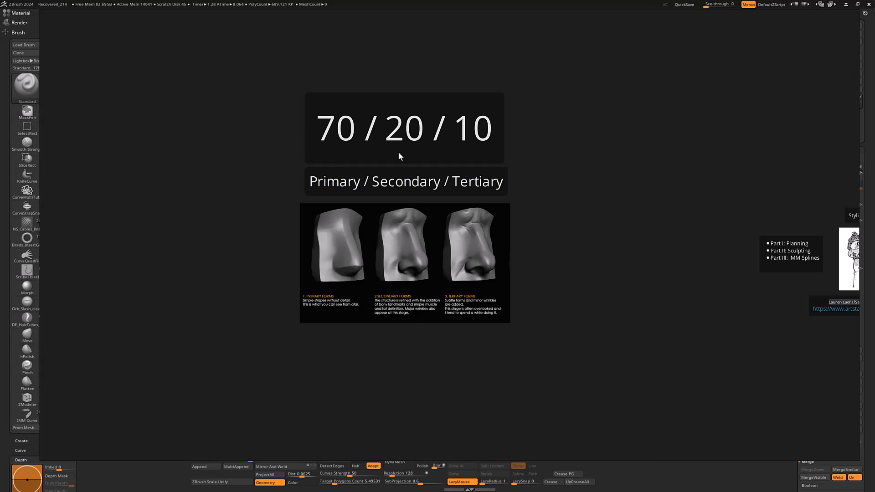
{"action": "mouse_move", "coordinate": [449, 157]}
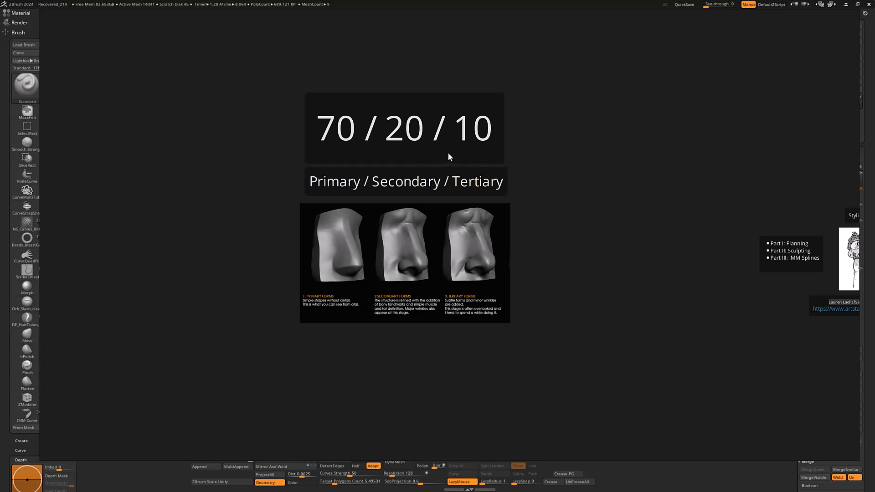
{"action": "mouse_move", "coordinate": [383, 106]}
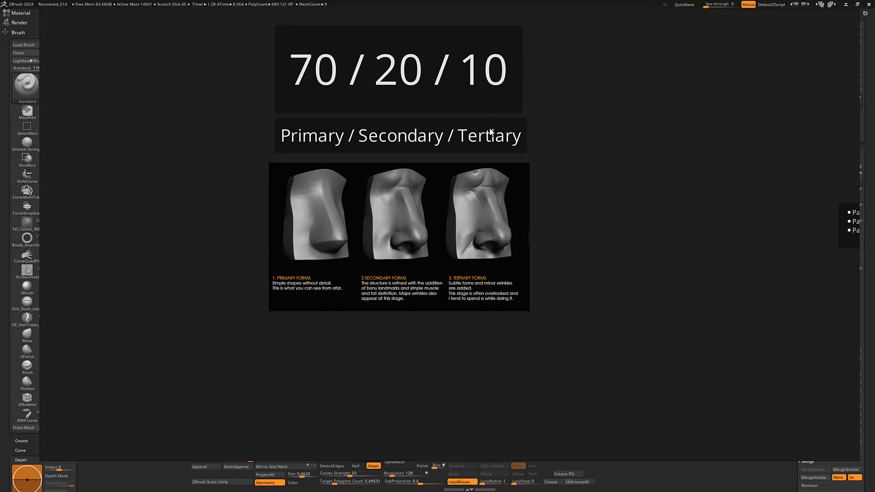
{"action": "mouse_move", "coordinate": [347, 252]}
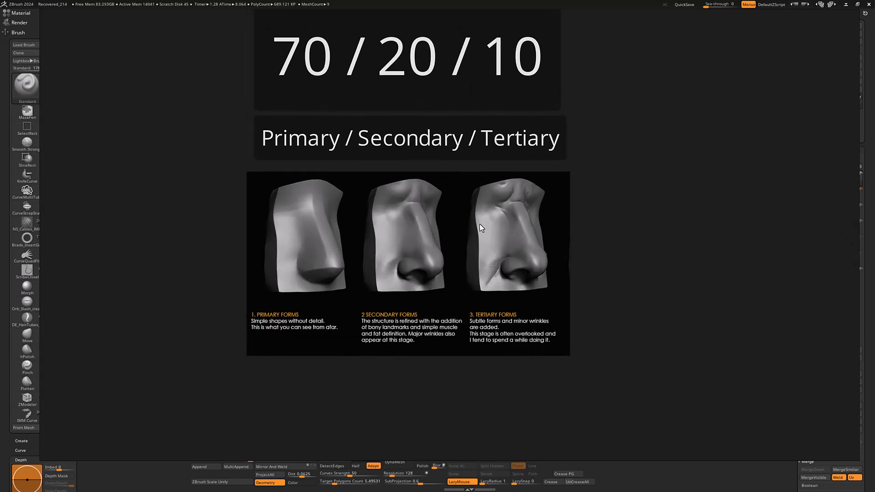
{"action": "mouse_move", "coordinate": [314, 231]}
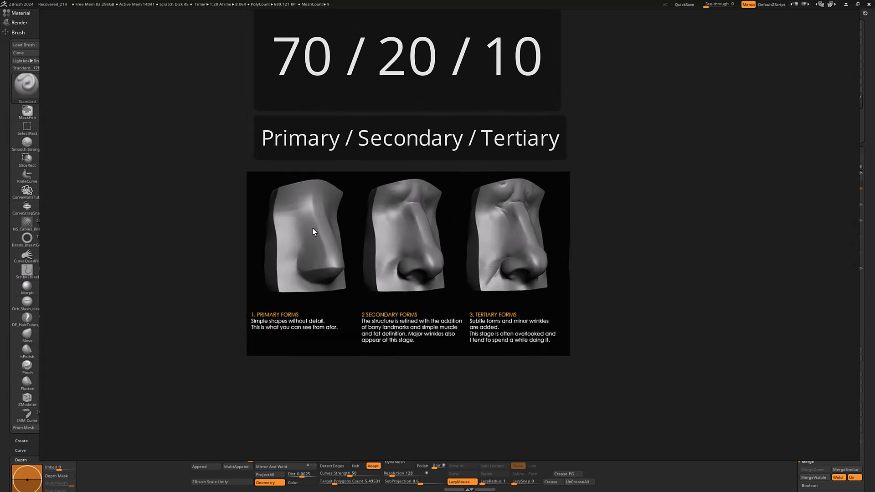
{"action": "mouse_move", "coordinate": [396, 249]}
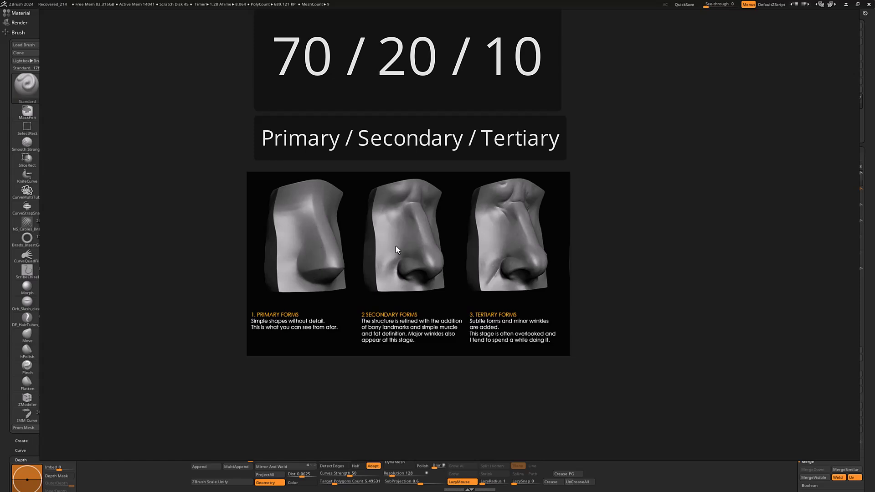
{"action": "mouse_move", "coordinate": [425, 255]}
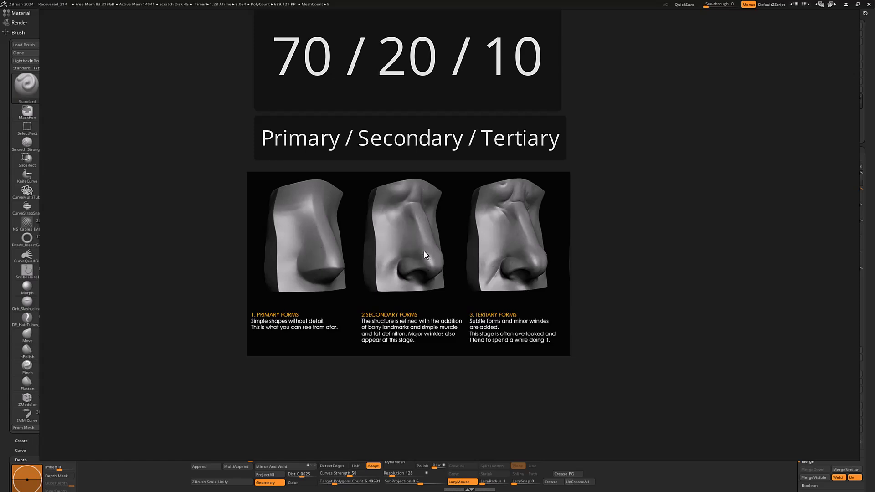
{"action": "mouse_move", "coordinate": [522, 232]}
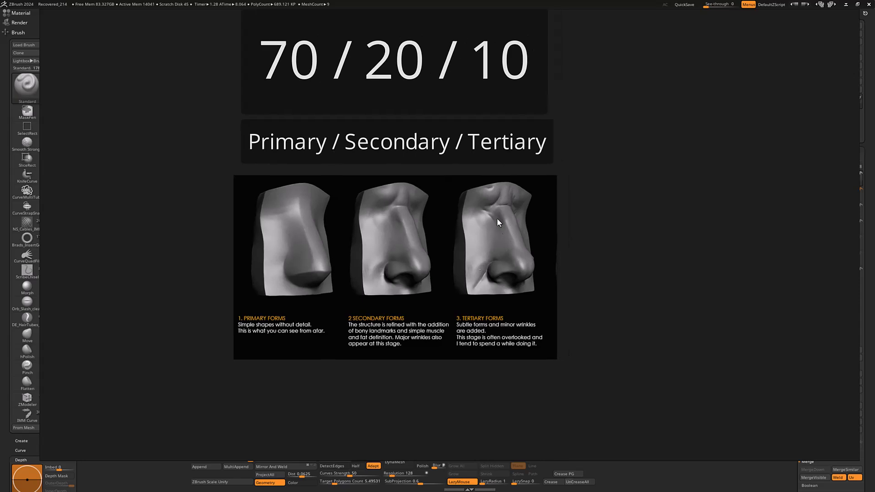
{"action": "mouse_move", "coordinate": [472, 225]}
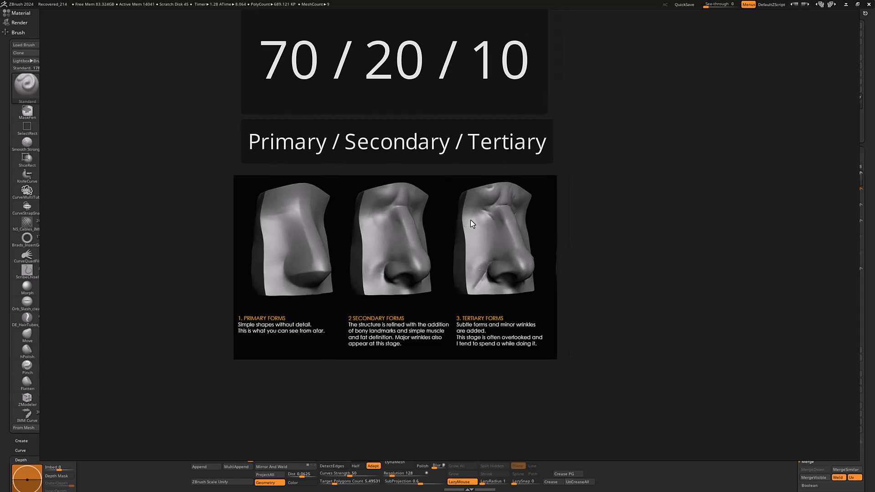
- Scroll from the 70/20/10 nose chart toward the stylized character portraits
{"action": "scroll", "scroll_direction": "down", "scroll_amount": 3}
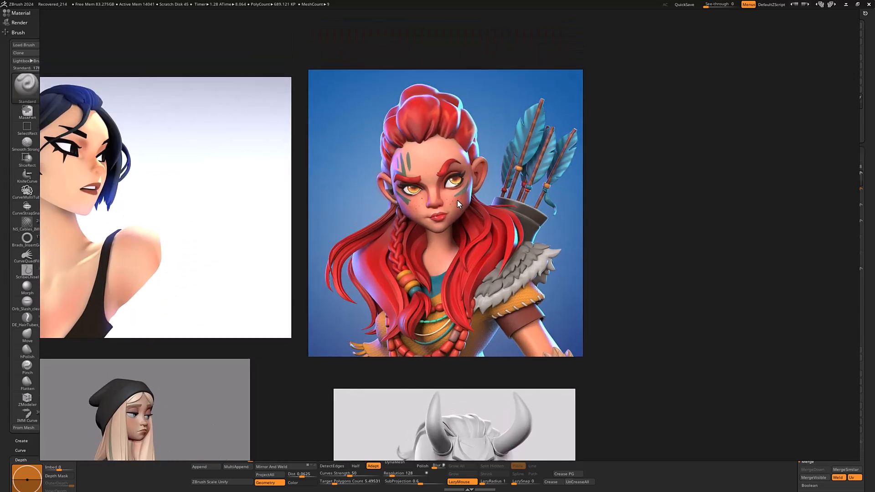
{"action": "mouse_move", "coordinate": [487, 148]}
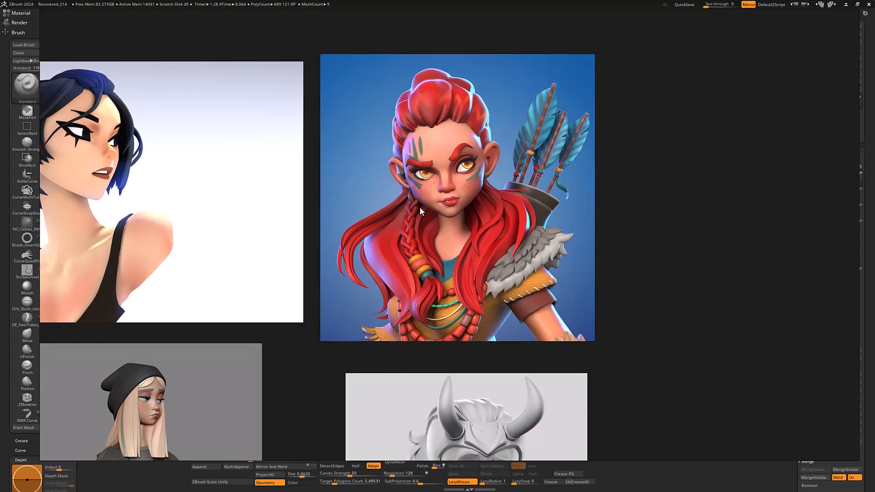
{"action": "mouse_move", "coordinate": [372, 219]}
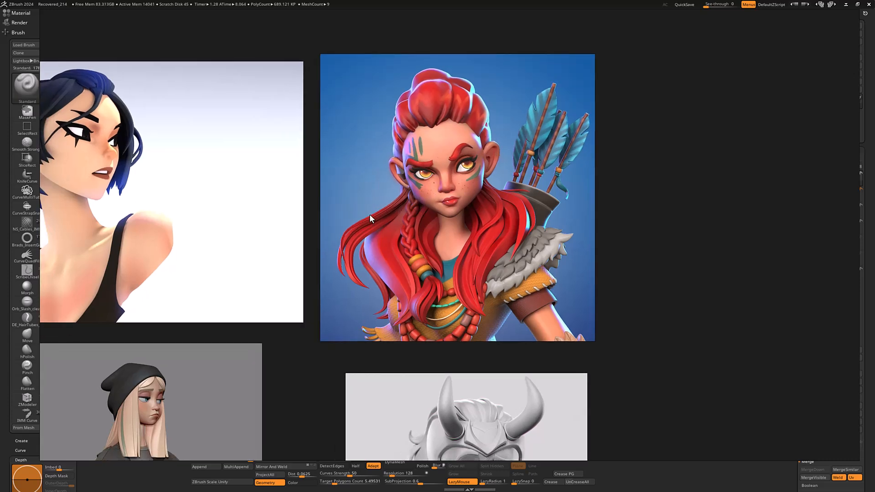
{"action": "mouse_move", "coordinate": [412, 276]}
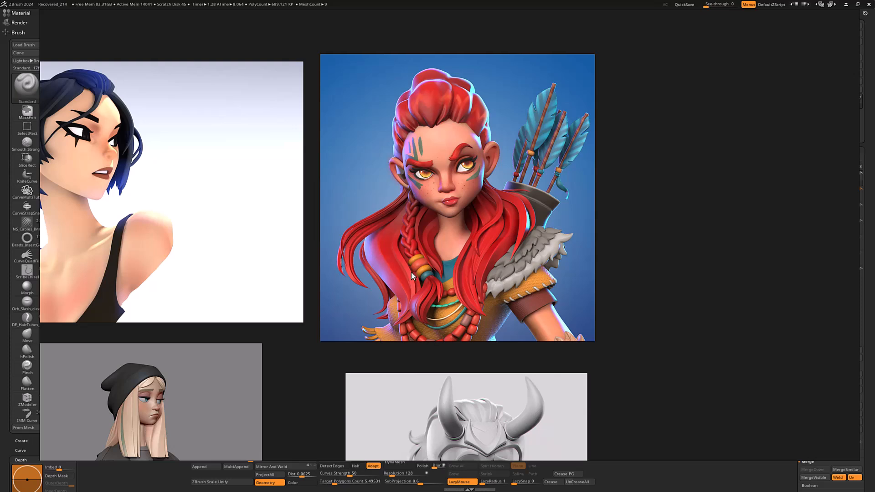
{"action": "mouse_move", "coordinate": [504, 289]}
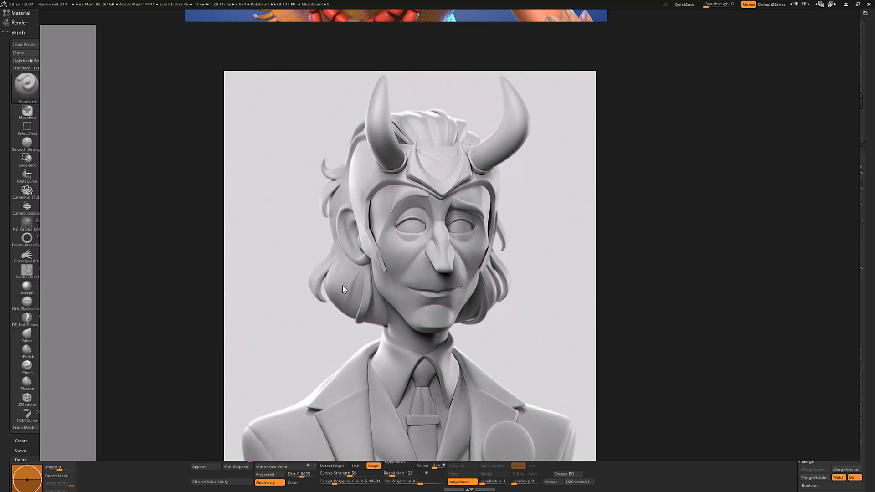
{"action": "mouse_move", "coordinate": [352, 291]}
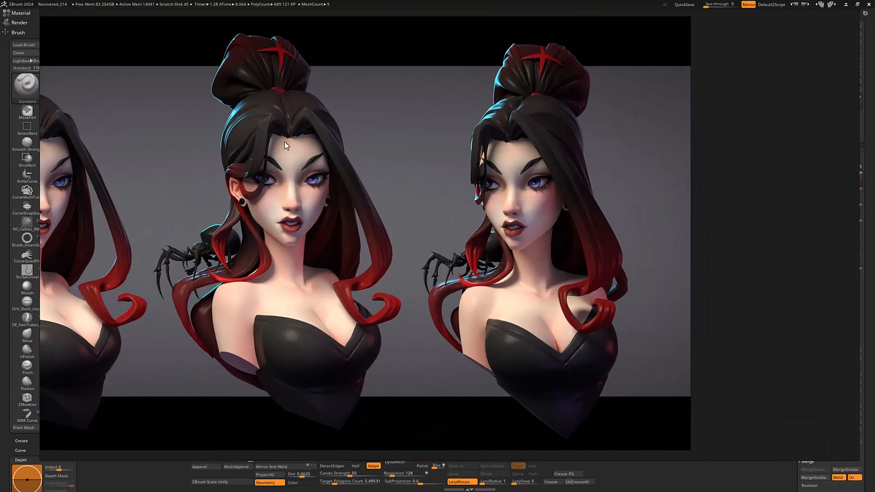
{"action": "mouse_move", "coordinate": [279, 106]}
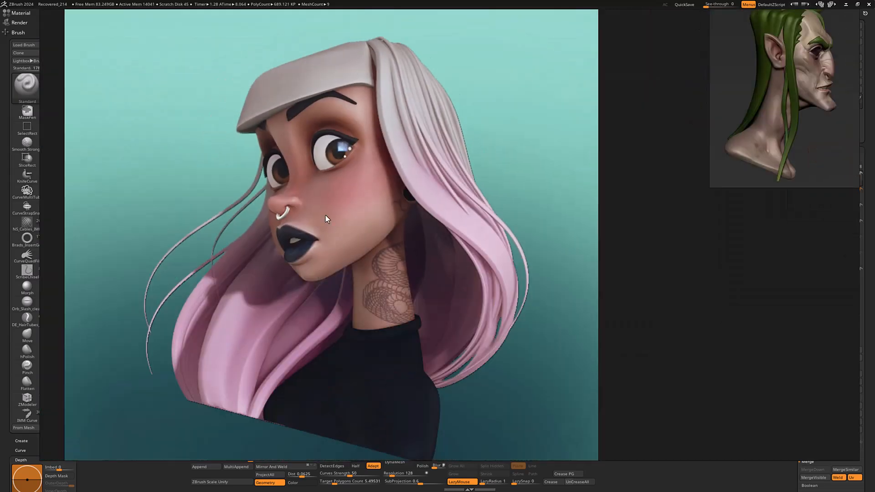
{"action": "mouse_move", "coordinate": [412, 154]}
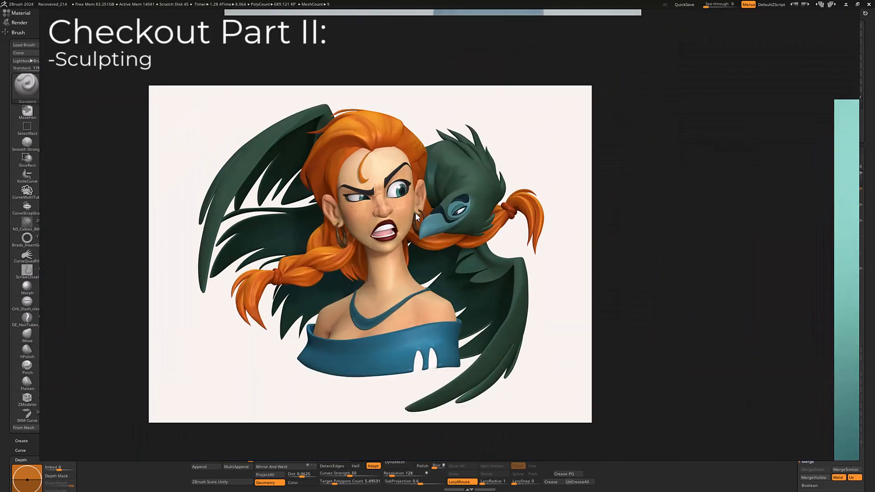
{"action": "mouse_move", "coordinate": [435, 263]}
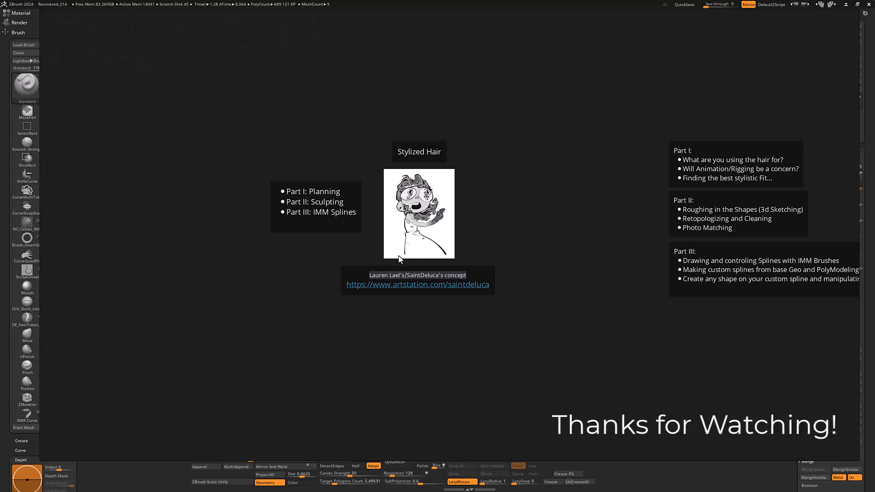
{"action": "mouse_move", "coordinate": [472, 92]}
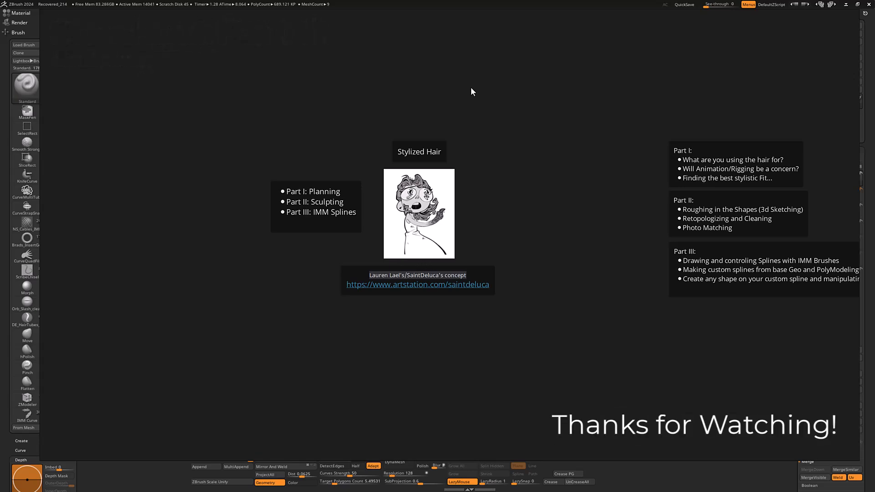